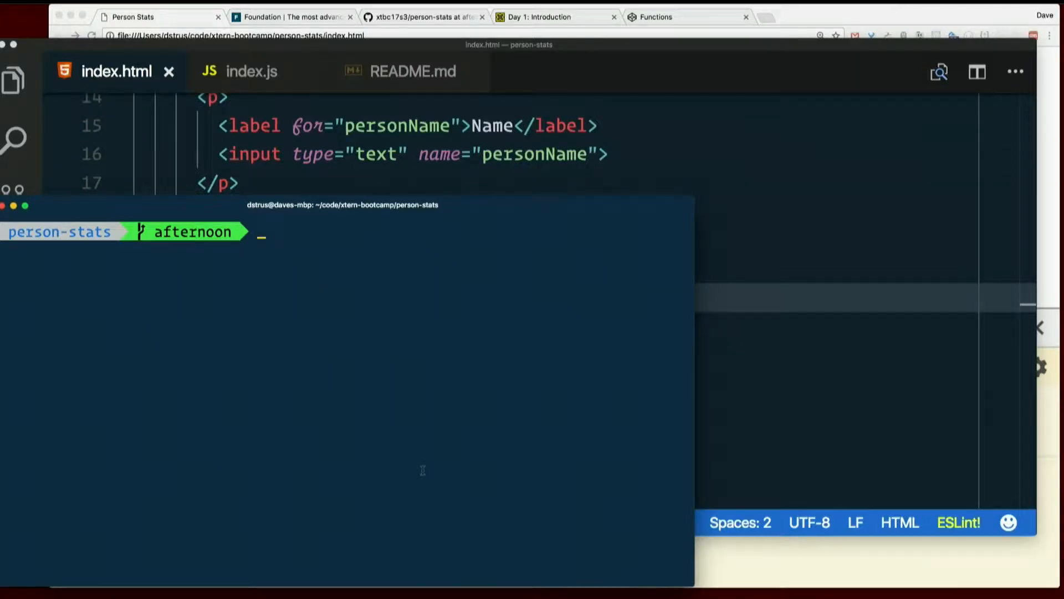
{"action": "mouse_move", "coordinate": [453, 191]}
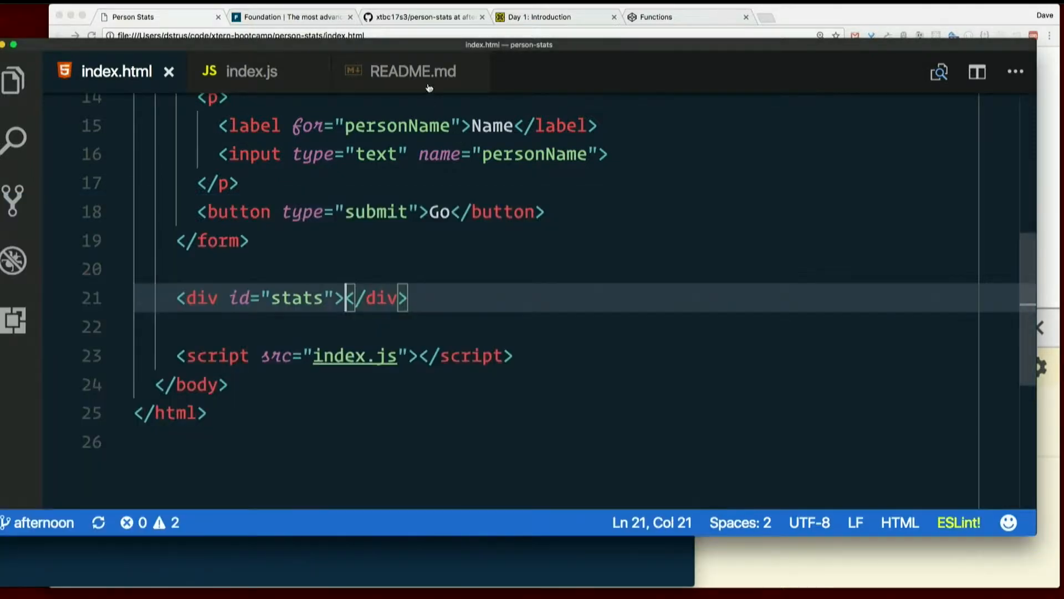
- Read the README bonus tasks and index.js submit script, then return to index.html's form
{"action": "left_click", "coordinate": [412, 71]}
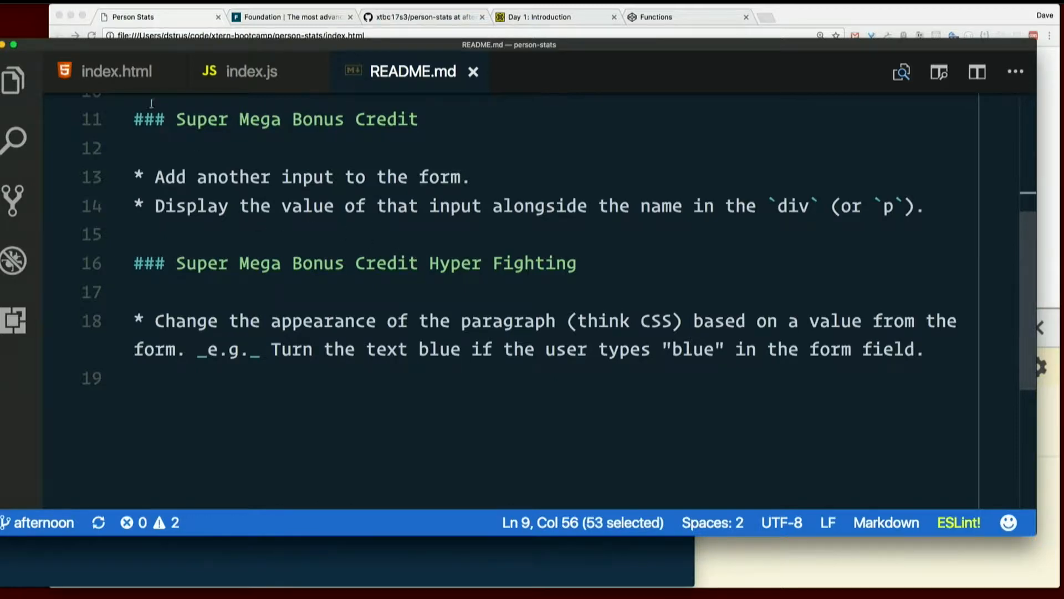
{"action": "left_click", "coordinate": [251, 70]}
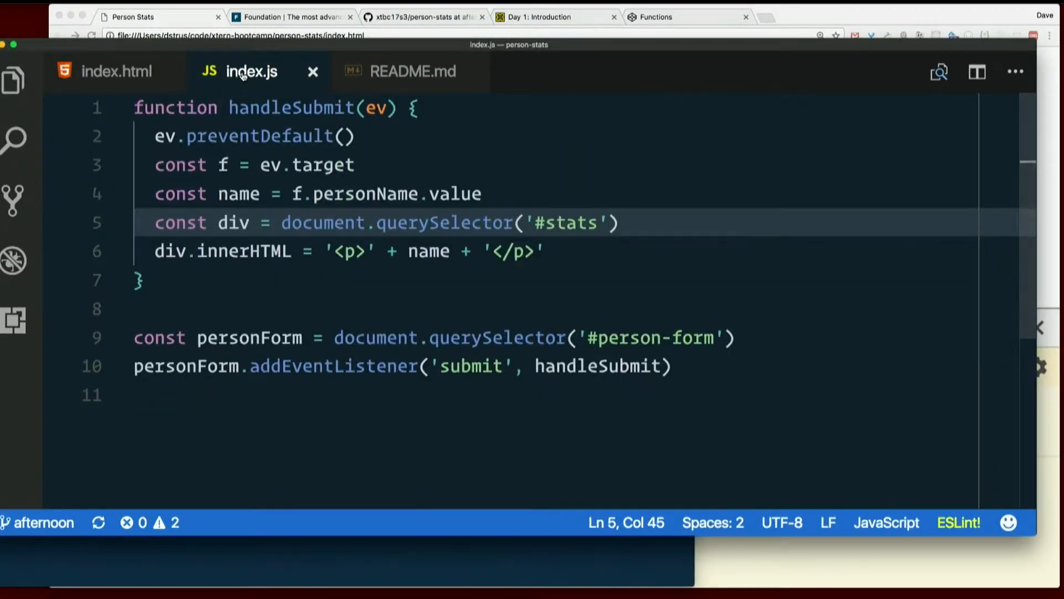
{"action": "left_click", "coordinate": [117, 70]}
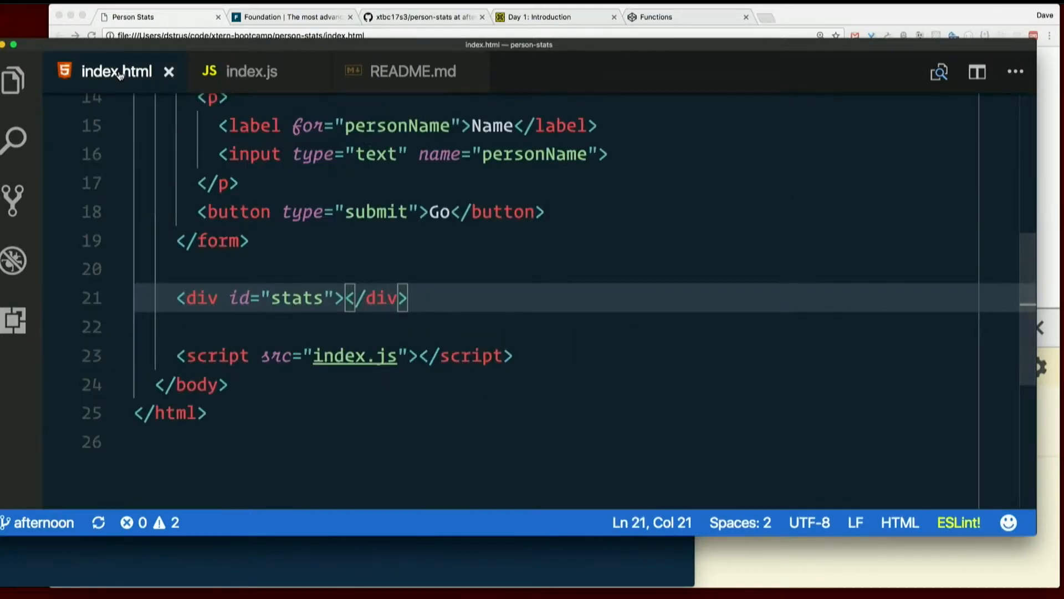
{"action": "left_click", "coordinate": [412, 71]}
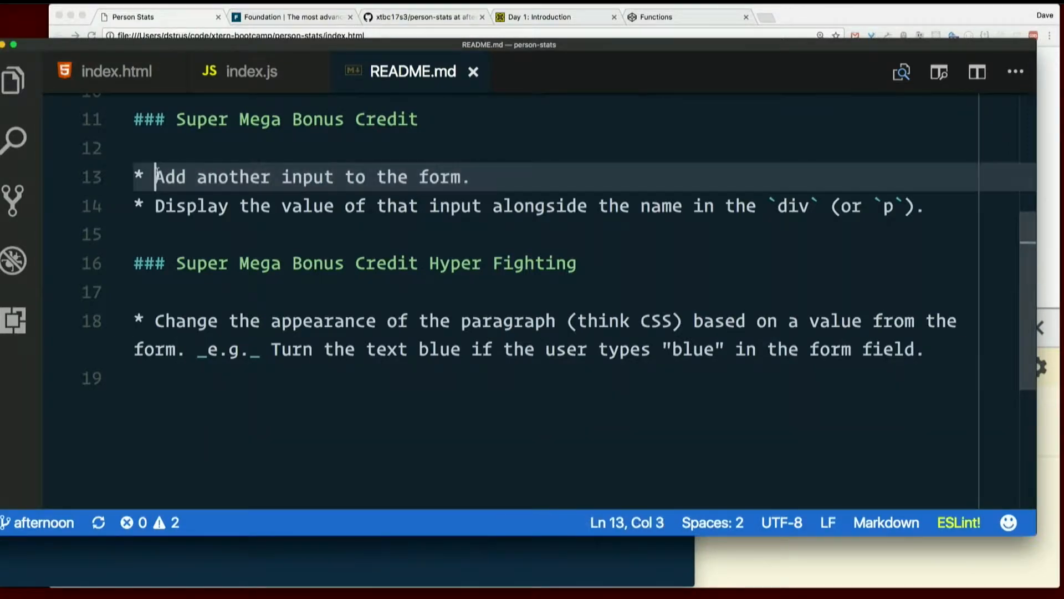
{"action": "left_click", "coordinate": [117, 72]}
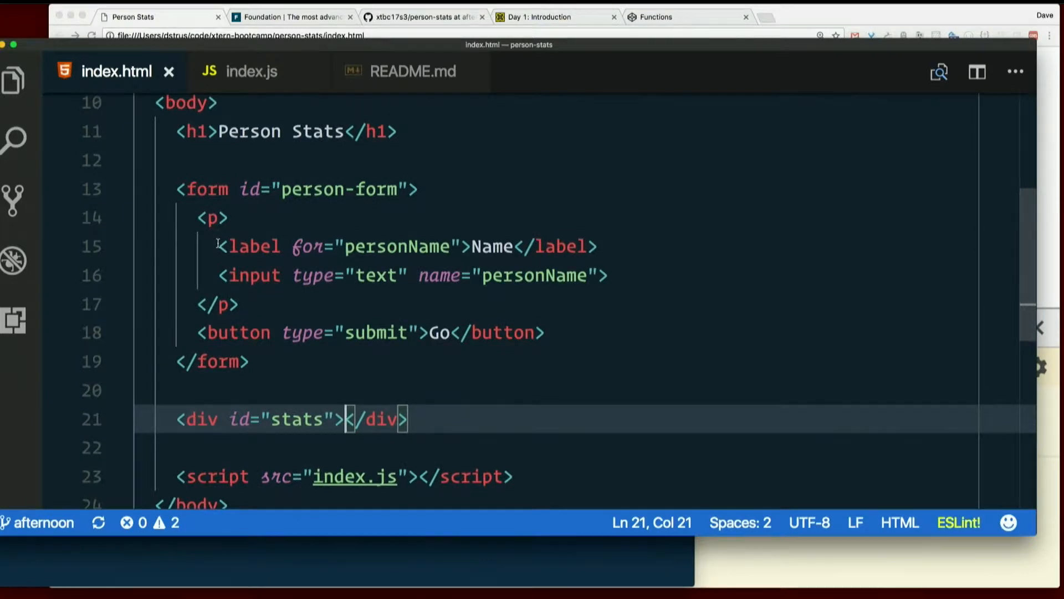
- Insert a blank line after the name paragraph's closing </p> on line 17
{"action": "left_click_drag", "start_coordinate": [198, 218], "coordinate": [314, 275]}
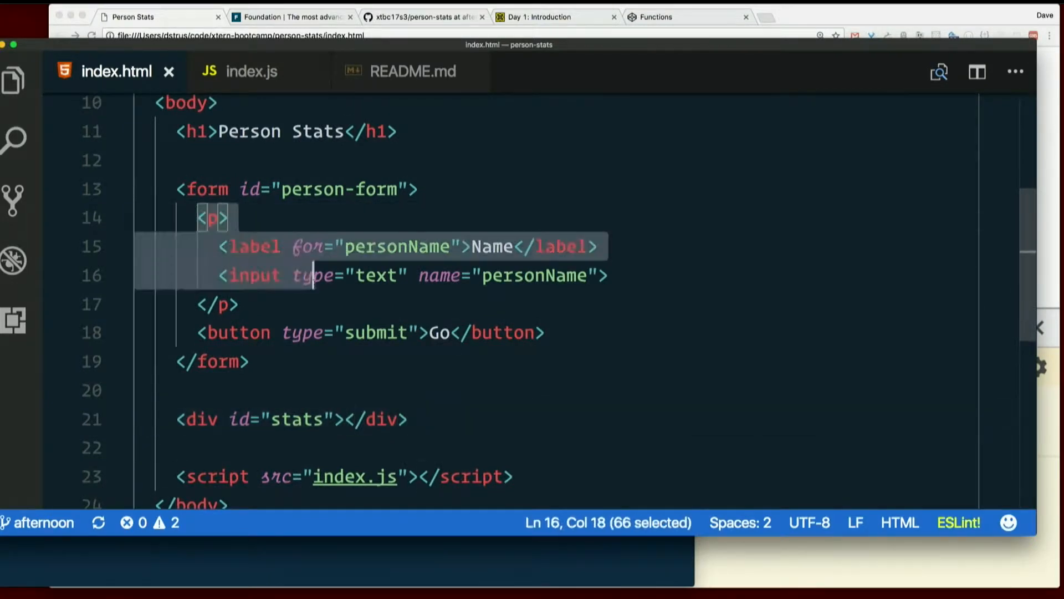
{"action": "left_click", "coordinate": [323, 304]}
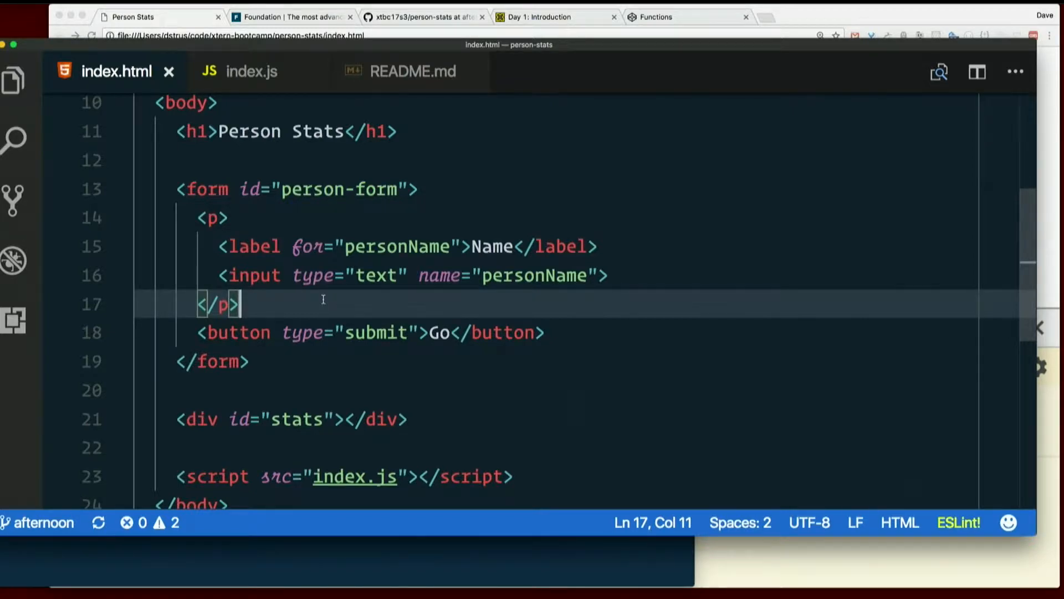
{"action": "key", "text": "enter"}
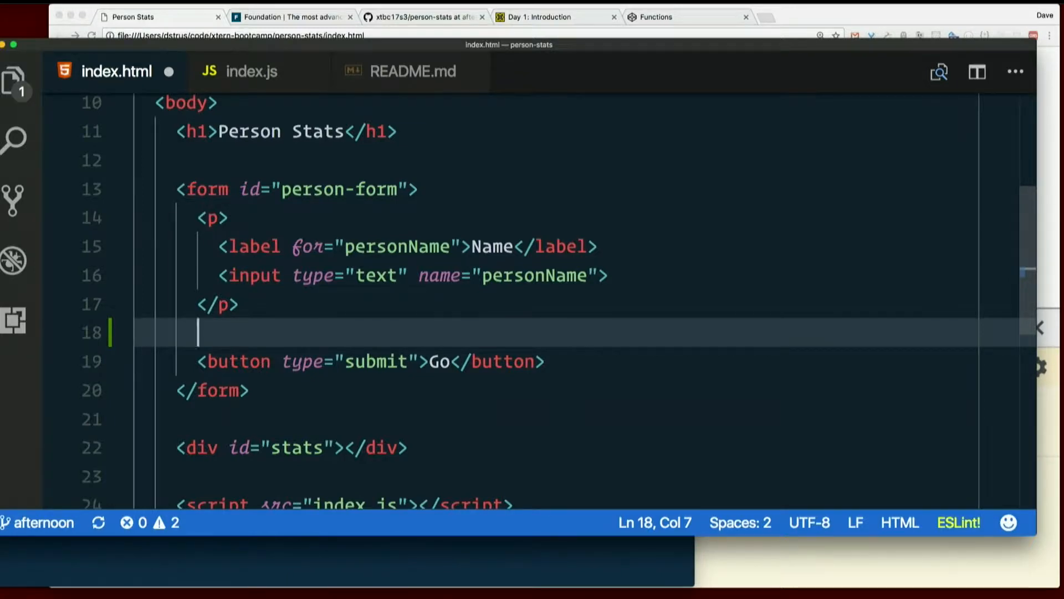
{"action": "type", "text": "p>"}
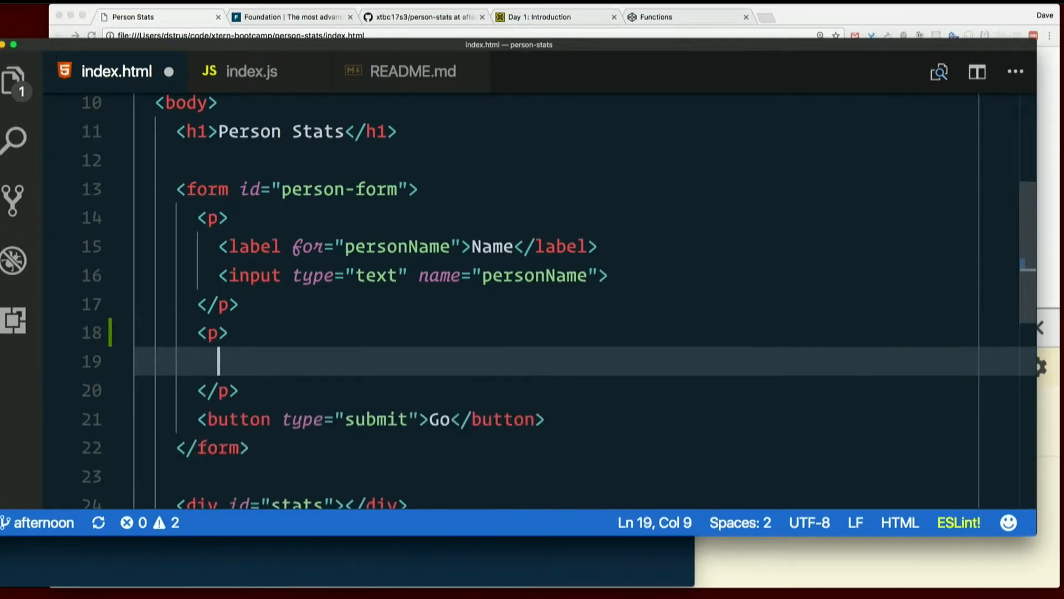
{"action": "type", "text": "button"}
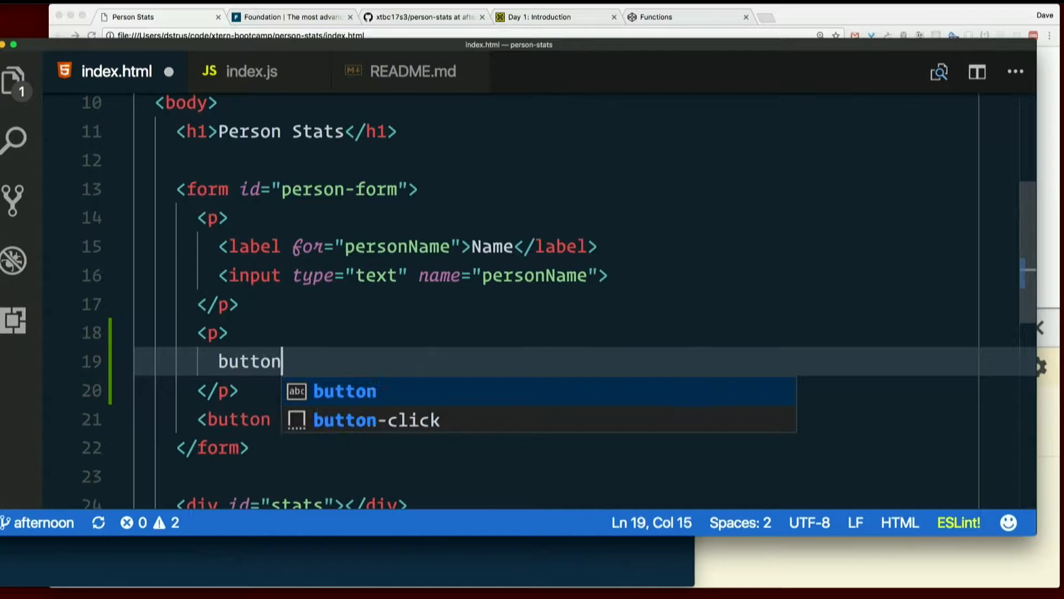
{"action": "key", "text": "Tab"}
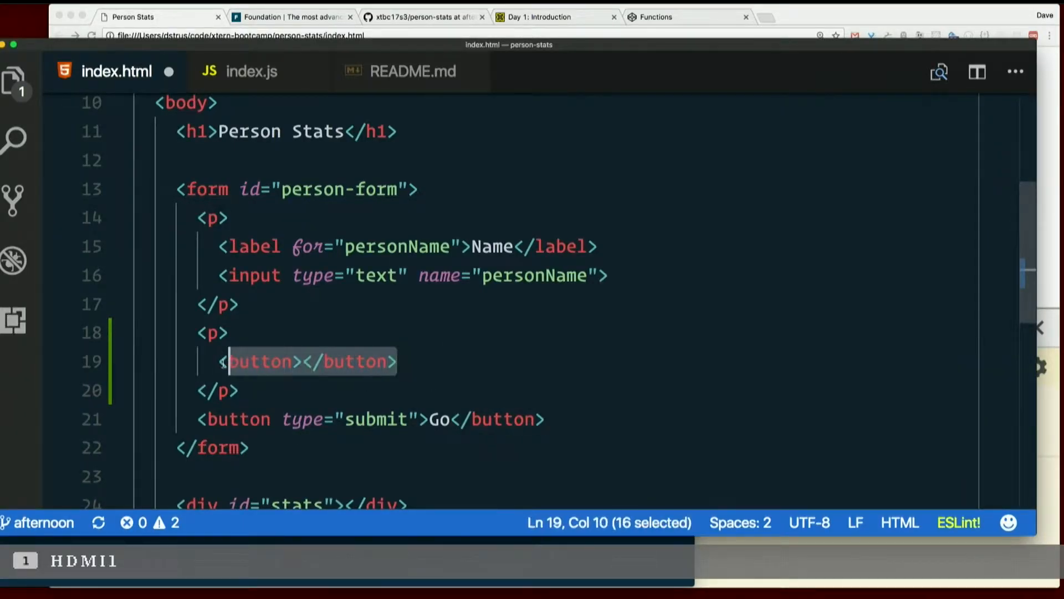
{"action": "left_click", "coordinate": [303, 361]}
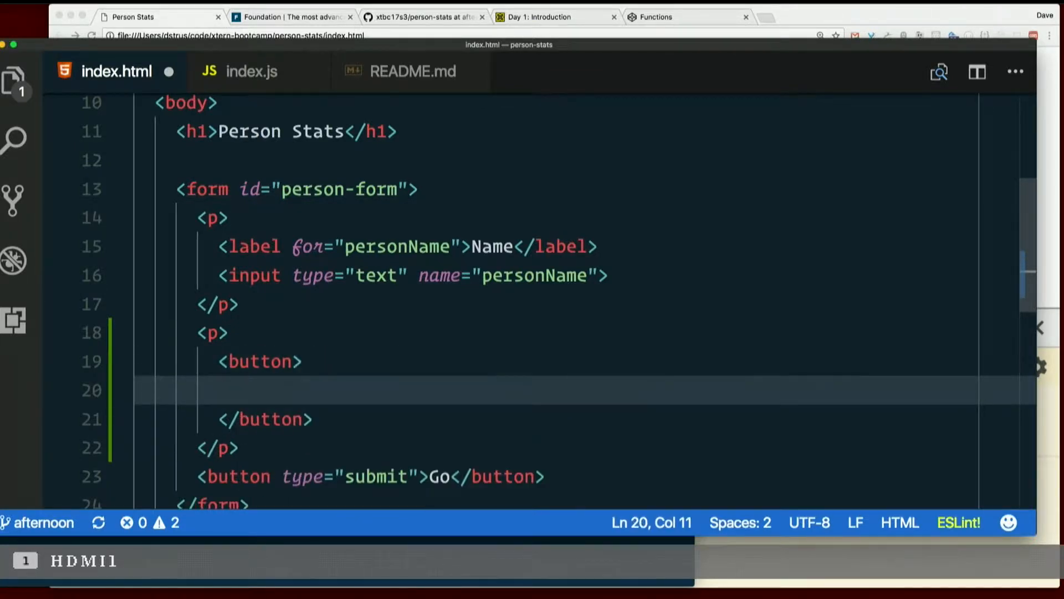
{"action": "type", "text": "span></span>"}
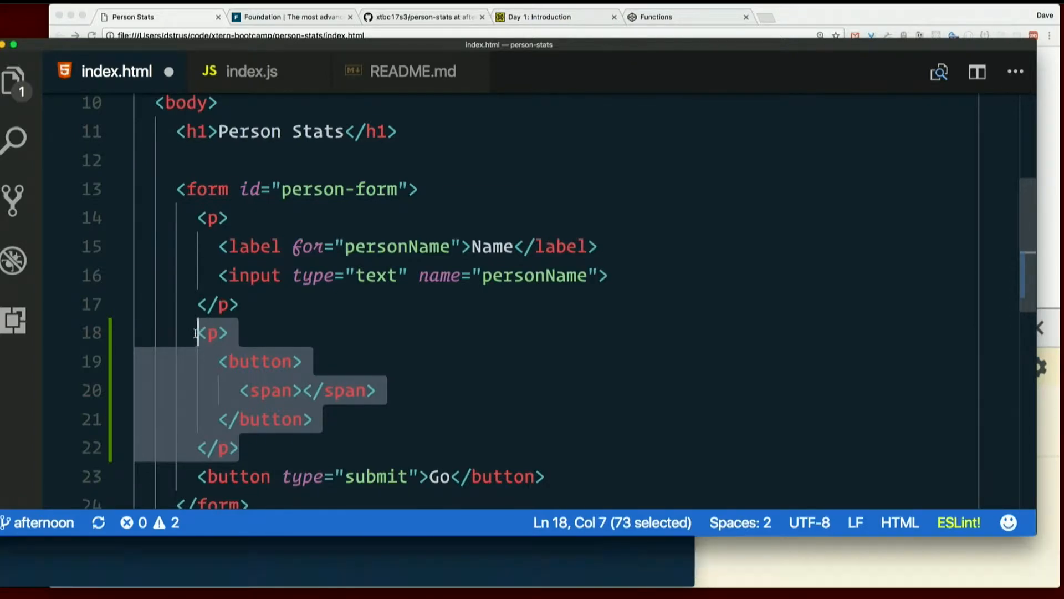
{"action": "type", "text": "person-form"}
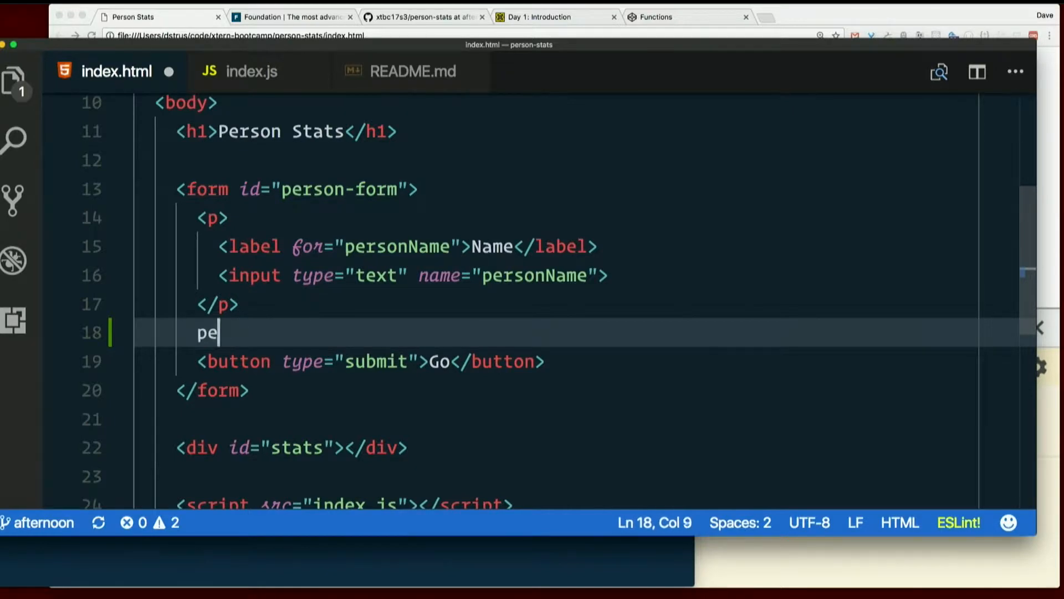
{"action": "key", "text": "Backspace"}
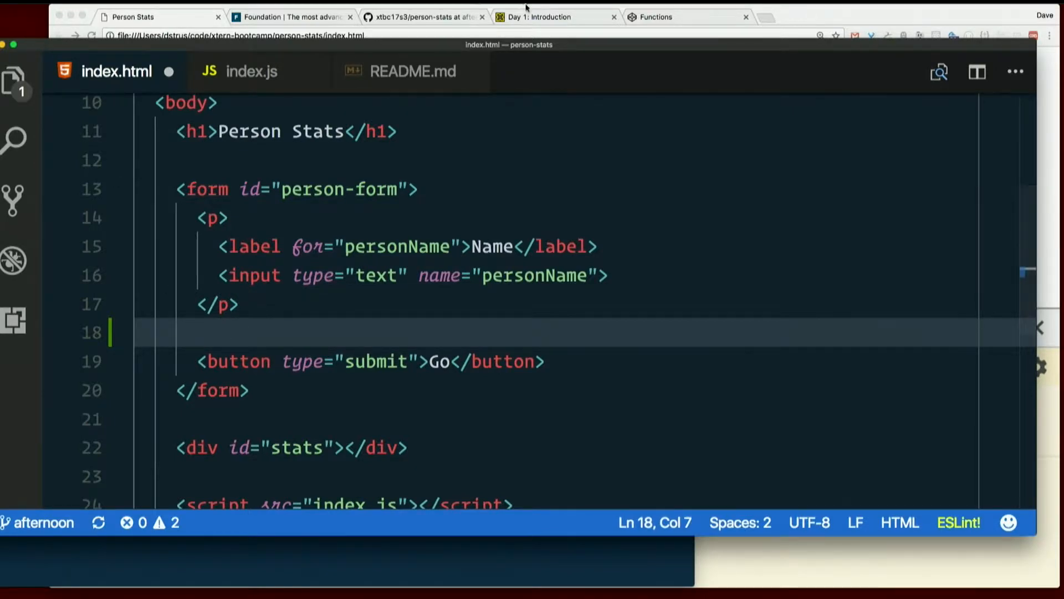
- Navigate the bootcamp site's Tools guide to the VS Code Keybindings page with Emmet shortcuts
{"action": "left_click", "coordinate": [550, 16]}
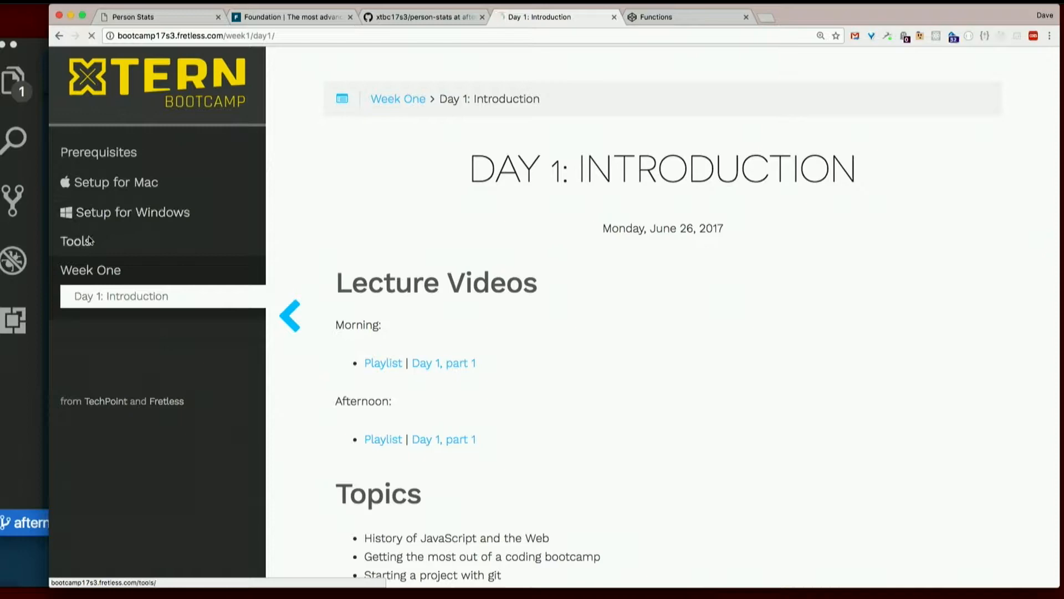
{"action": "left_click", "coordinate": [77, 240]}
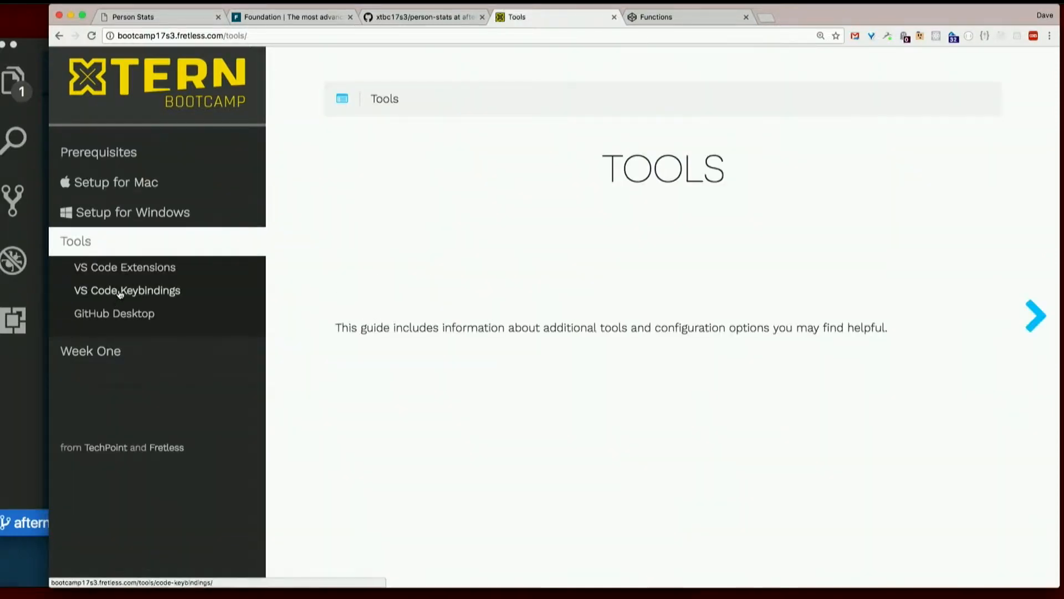
{"action": "left_click", "coordinate": [126, 290]}
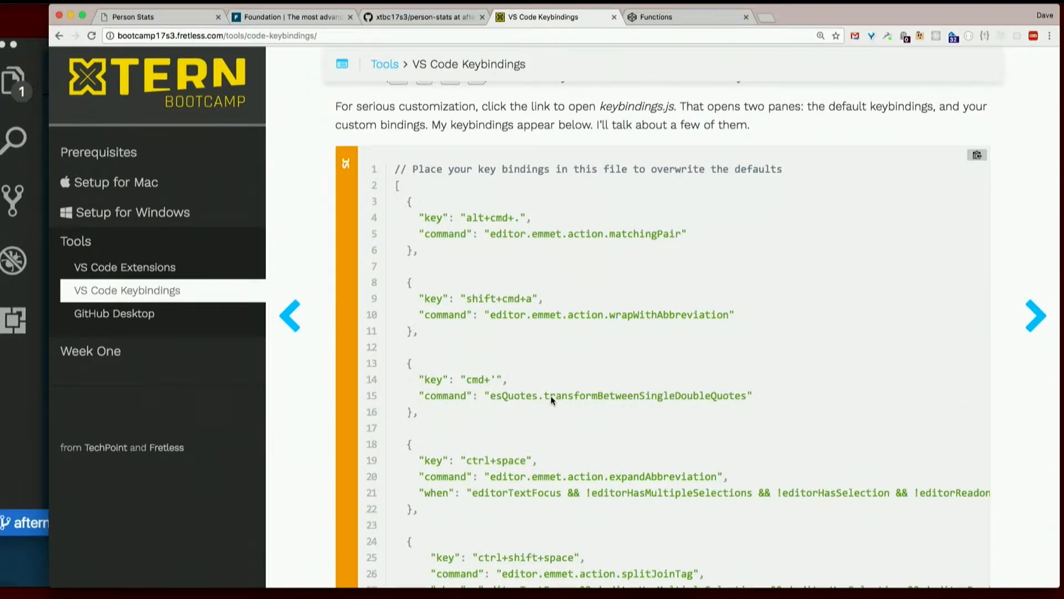
{"action": "double_click", "coordinate": [497, 402]}
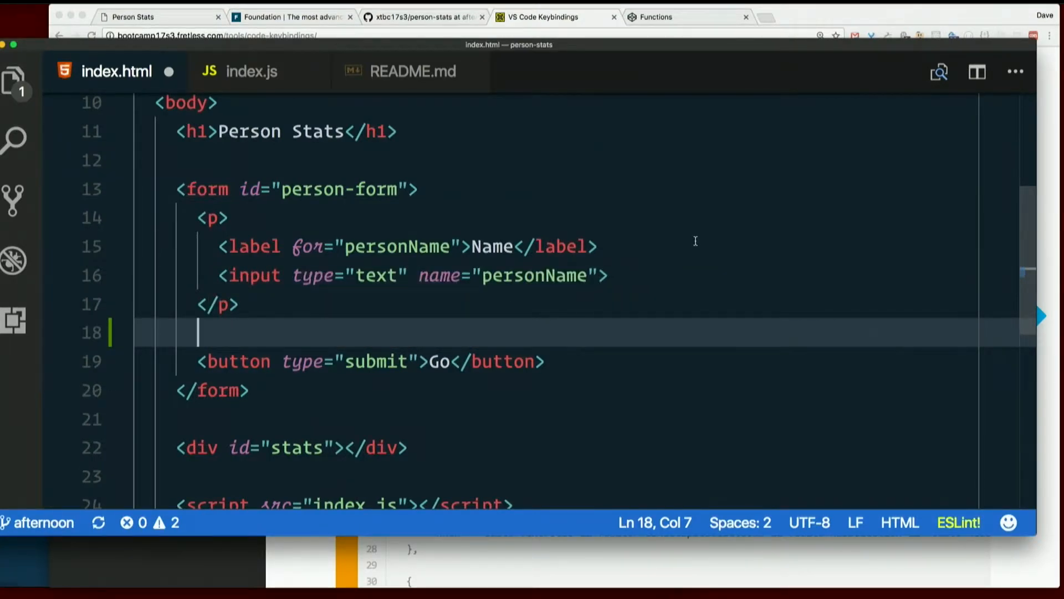
- Write a <p> holding an Age label for 'age' and a text input named personAge
{"action": "type", "text": "<p>"}
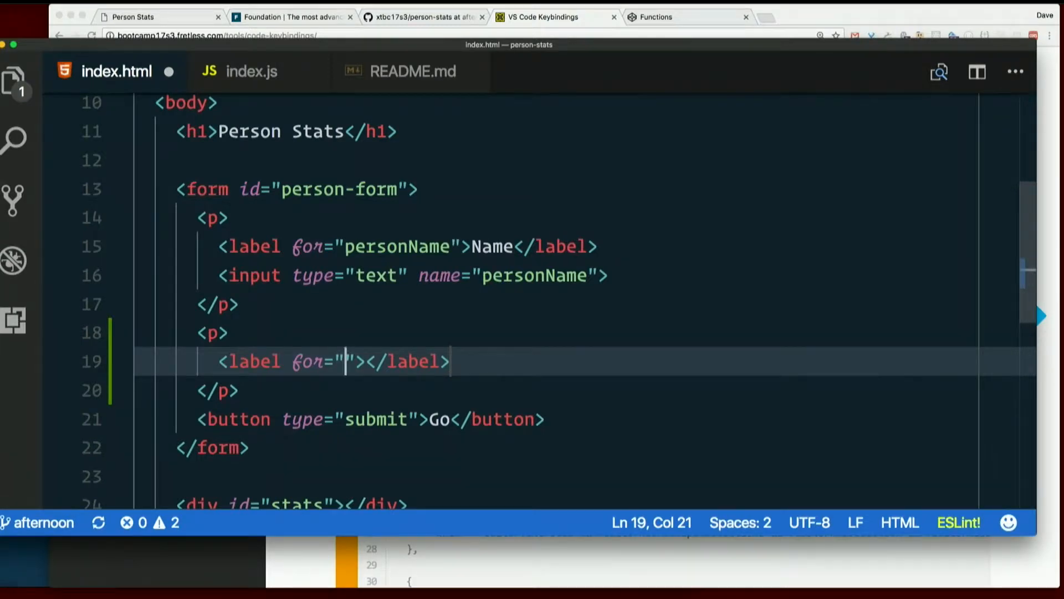
{"action": "type", "text": "age"}
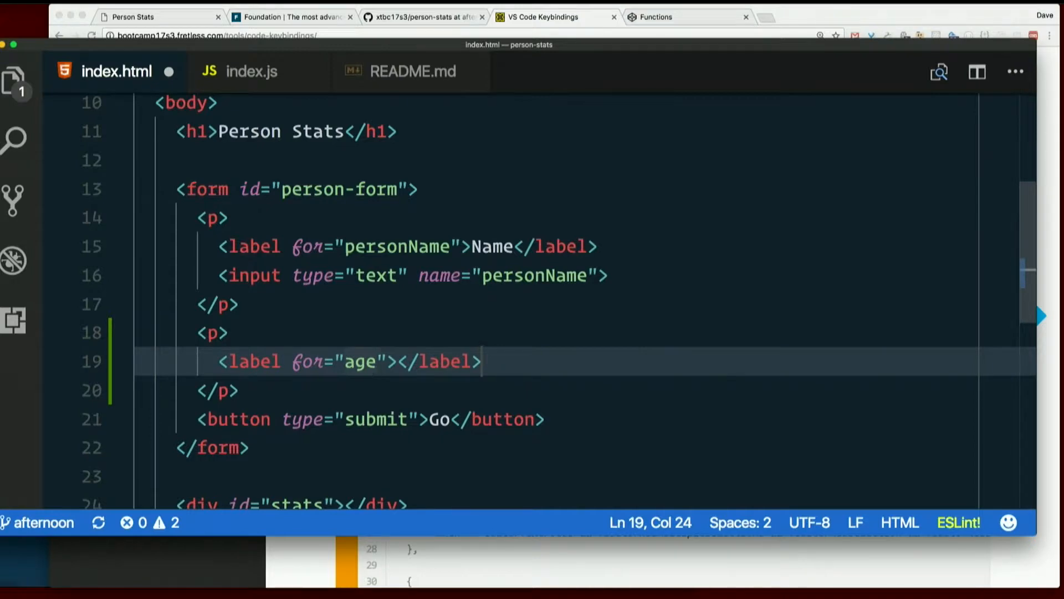
{"action": "type", "text": "A"}
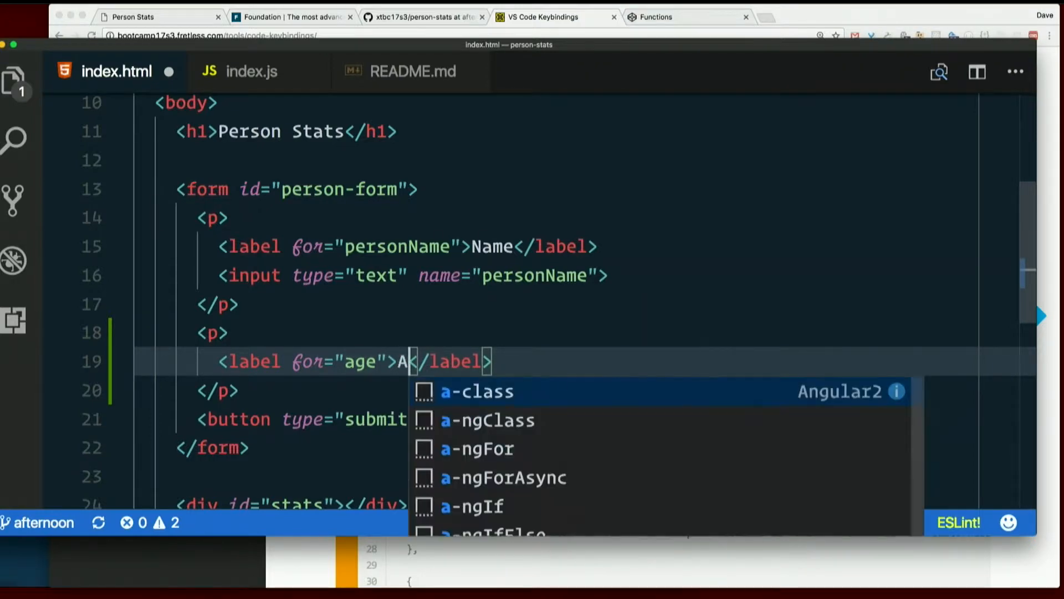
{"action": "type", "text": "ge"}
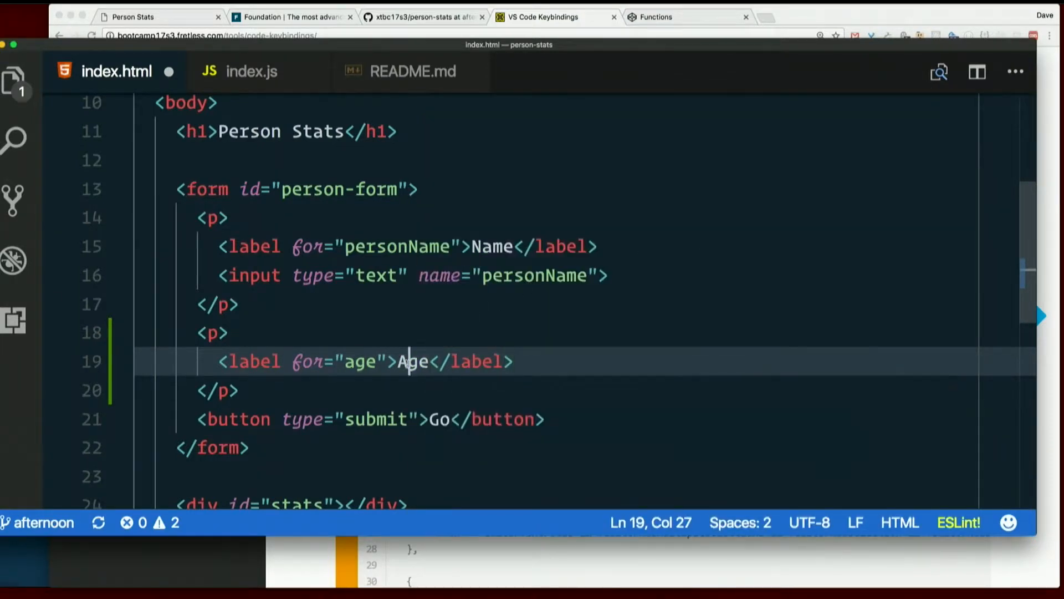
{"action": "type", "text": "input type=\"text\">"}
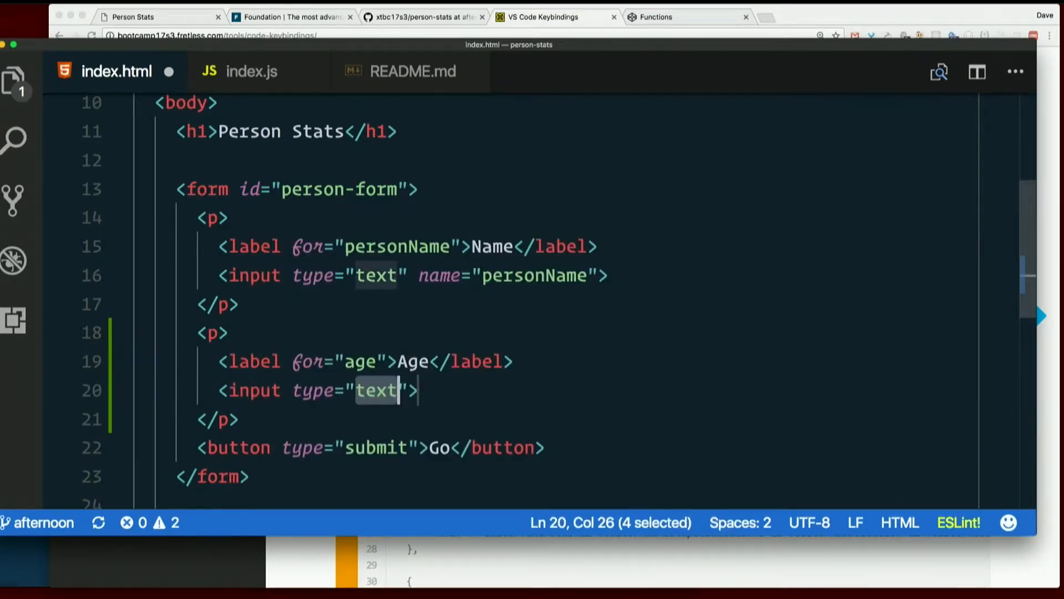
{"action": "type", "text": "name=\"person"}
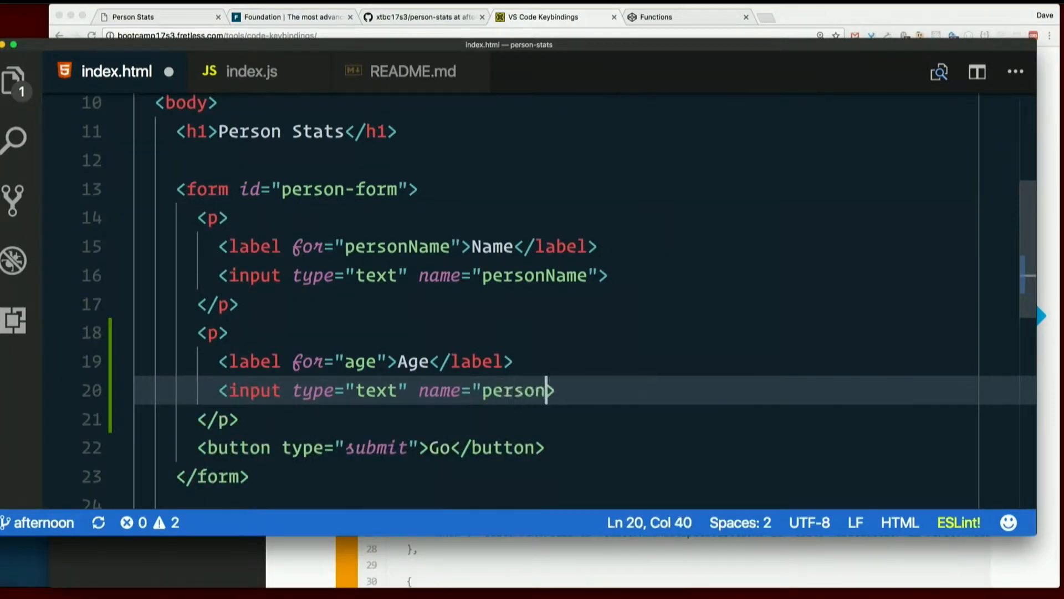
{"action": "type", "text": "Age\""}
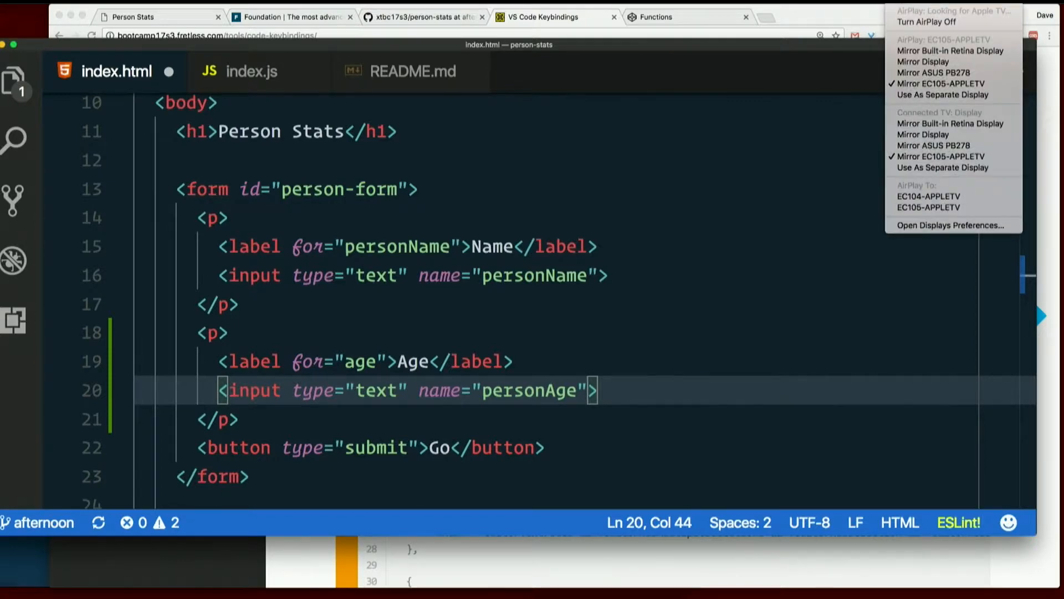
{"action": "mouse_move", "coordinate": [935, 21]}
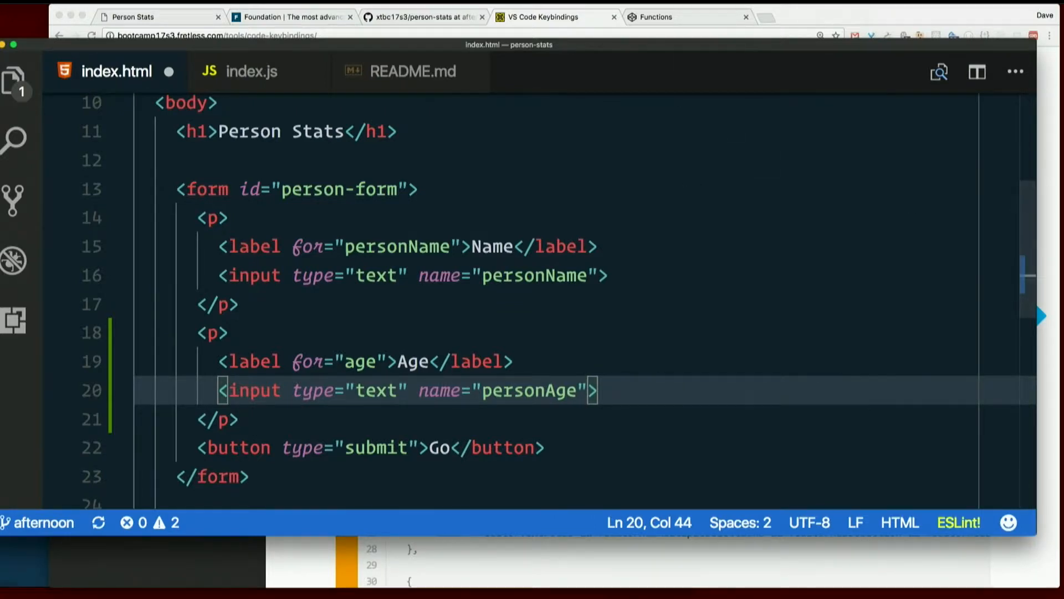
- Mirror the screen to EC105-APPLETV (2) via AirPlay and close the code prompt
{"action": "left_click", "coordinate": [957, 6]}
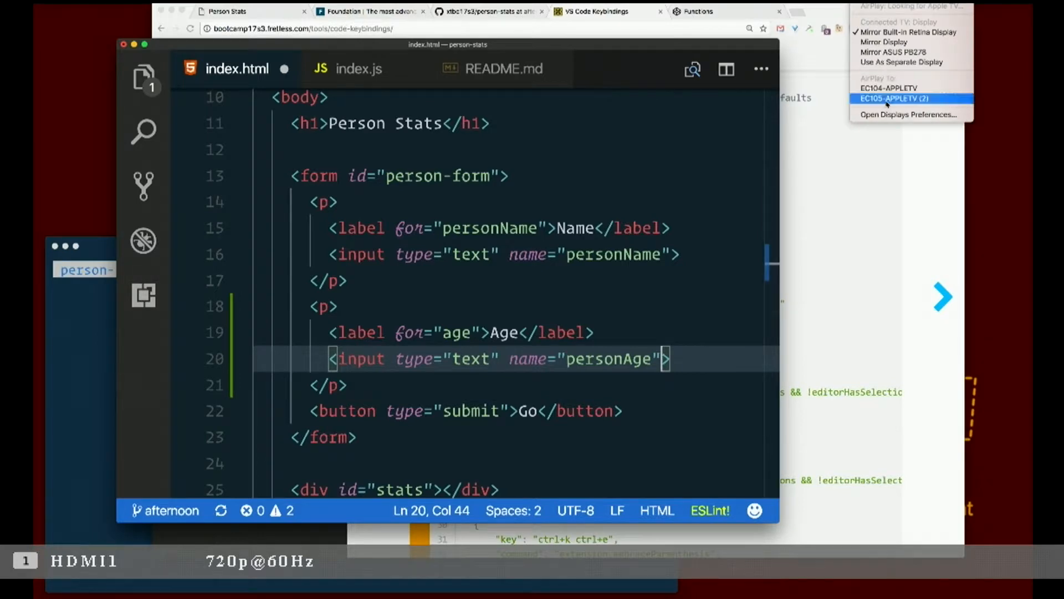
{"action": "left_click", "coordinate": [885, 99]}
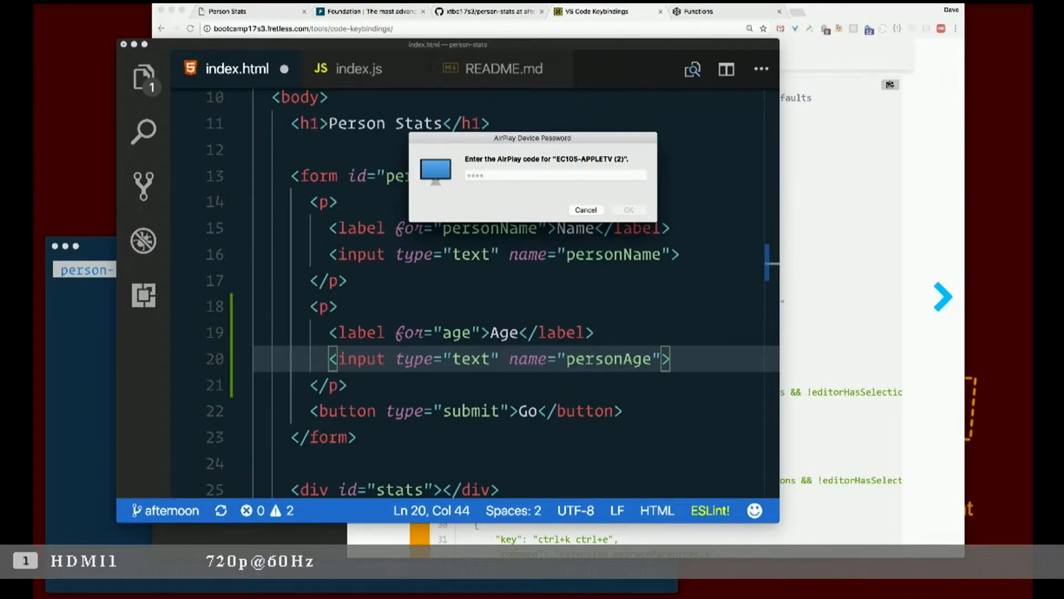
{"action": "left_click", "coordinate": [585, 209]}
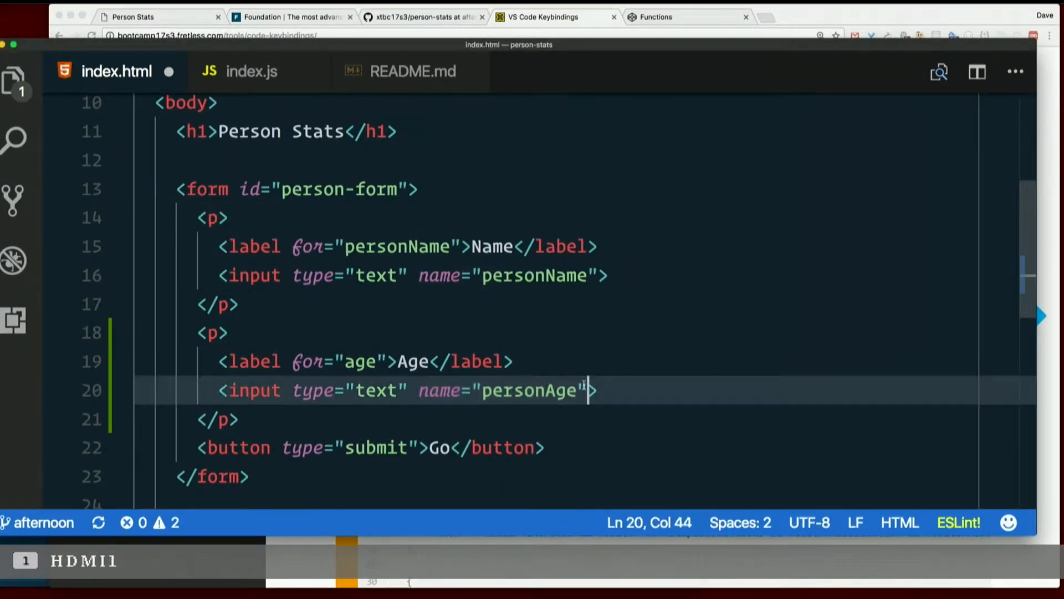
- Replace the personAge input's type 'text' with 'number' on line 20
{"action": "double_click", "coordinate": [375, 390]}
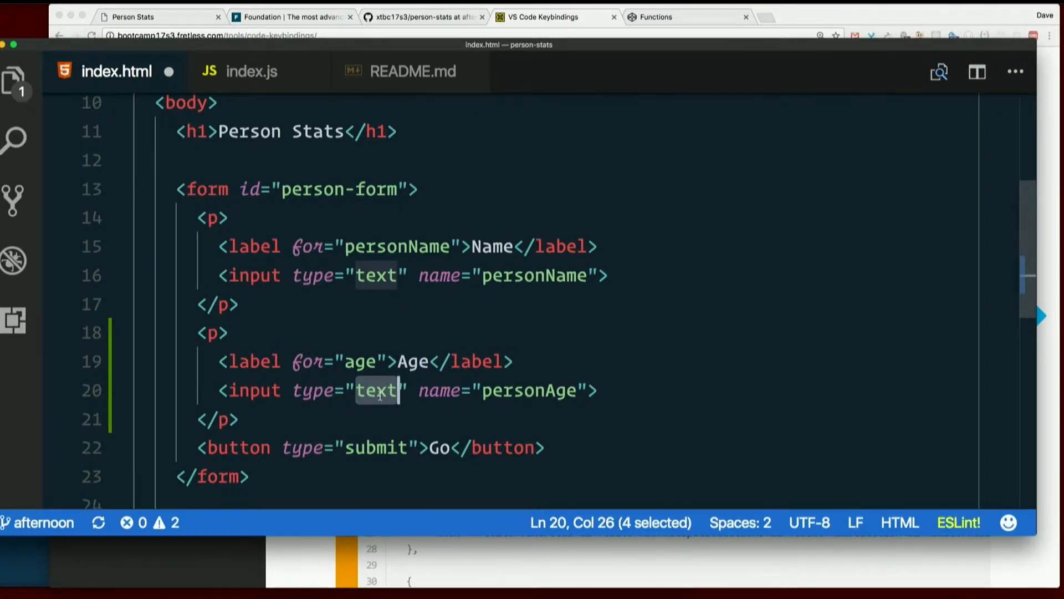
{"action": "type", "text": "number"}
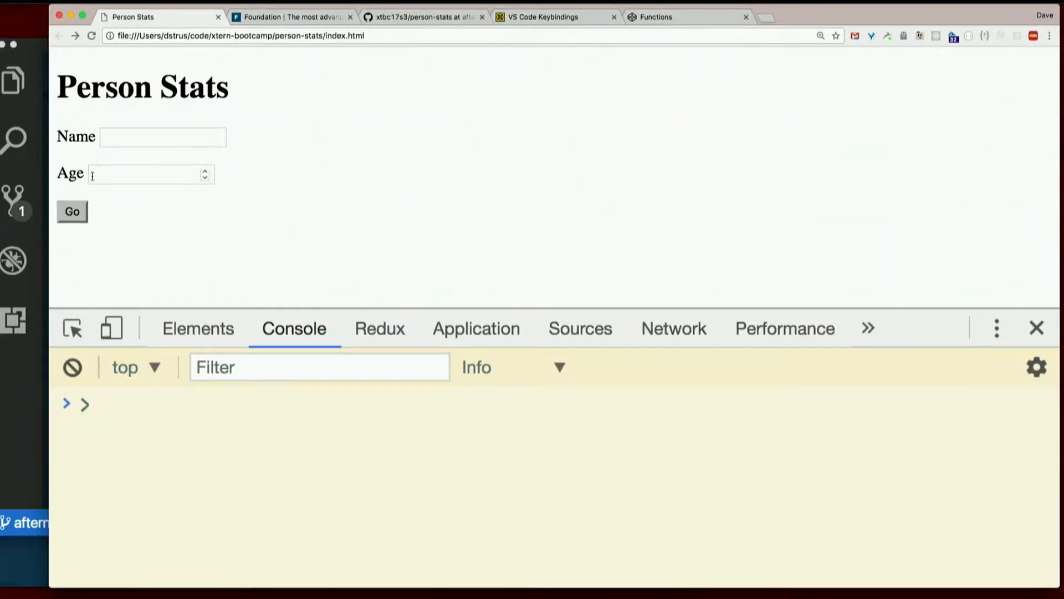
{"action": "left_click", "coordinate": [142, 174]}
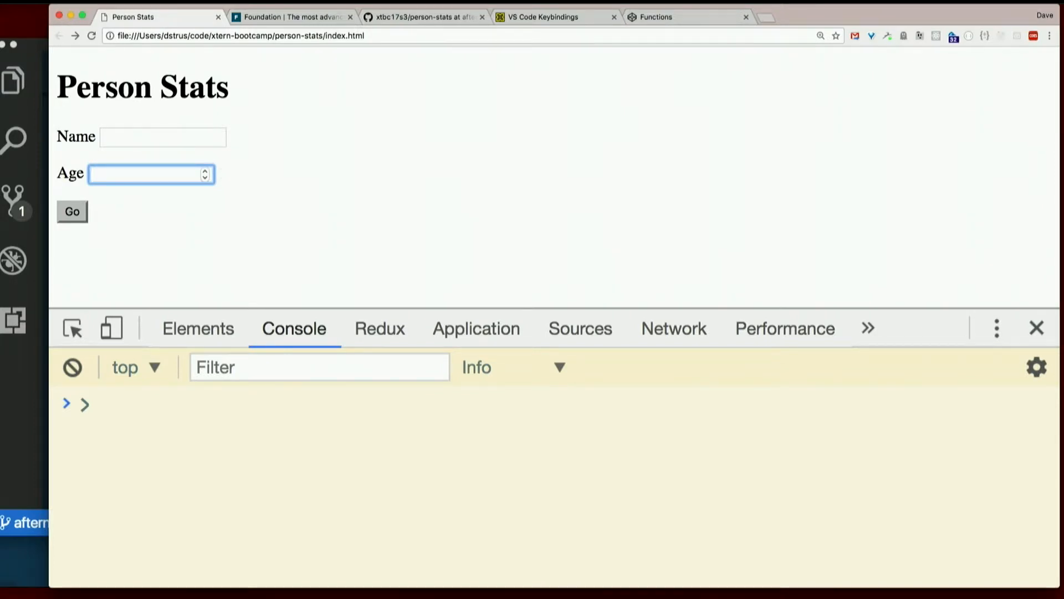
{"action": "type", "text": "23547862345689"}
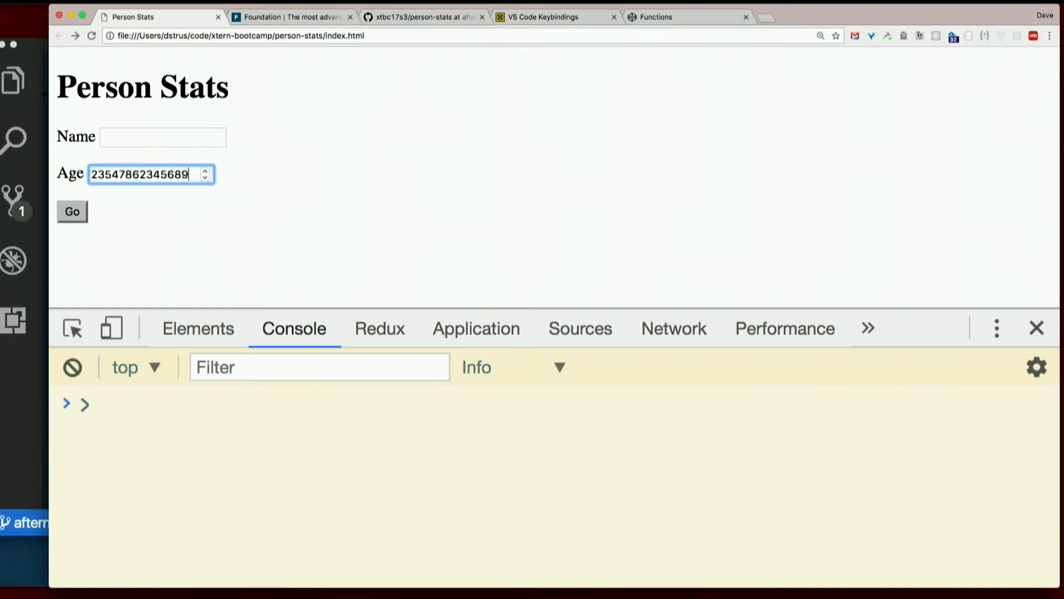
{"action": "type", "text": "6"}
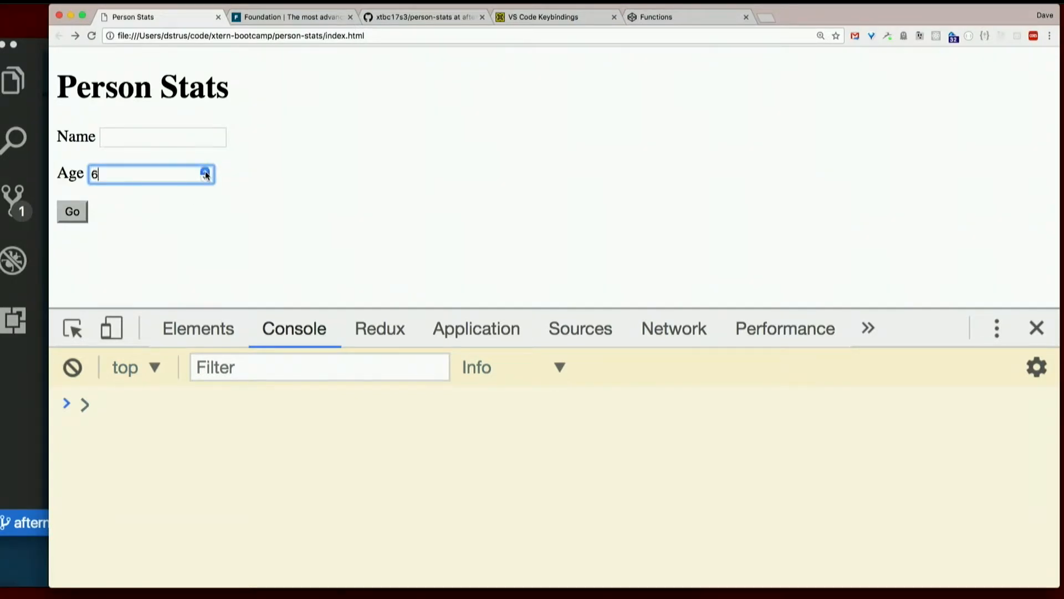
{"action": "type", "text": "11"}
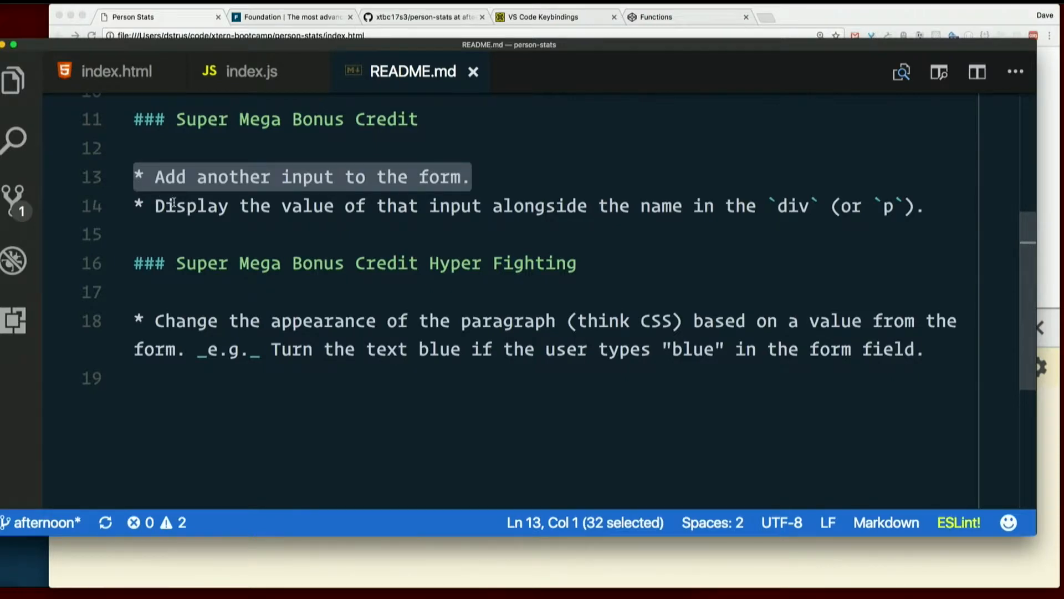
- Compare the personAge input name with index.js's ev.target, form variable f and personName lookup
{"action": "left_click", "coordinate": [116, 70]}
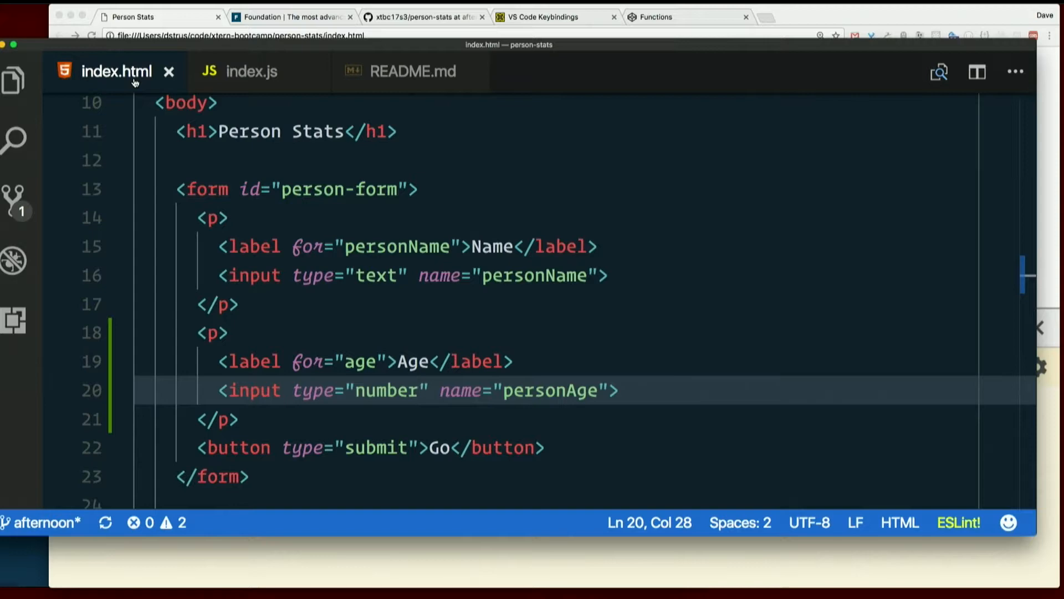
{"action": "double_click", "coordinate": [550, 391]}
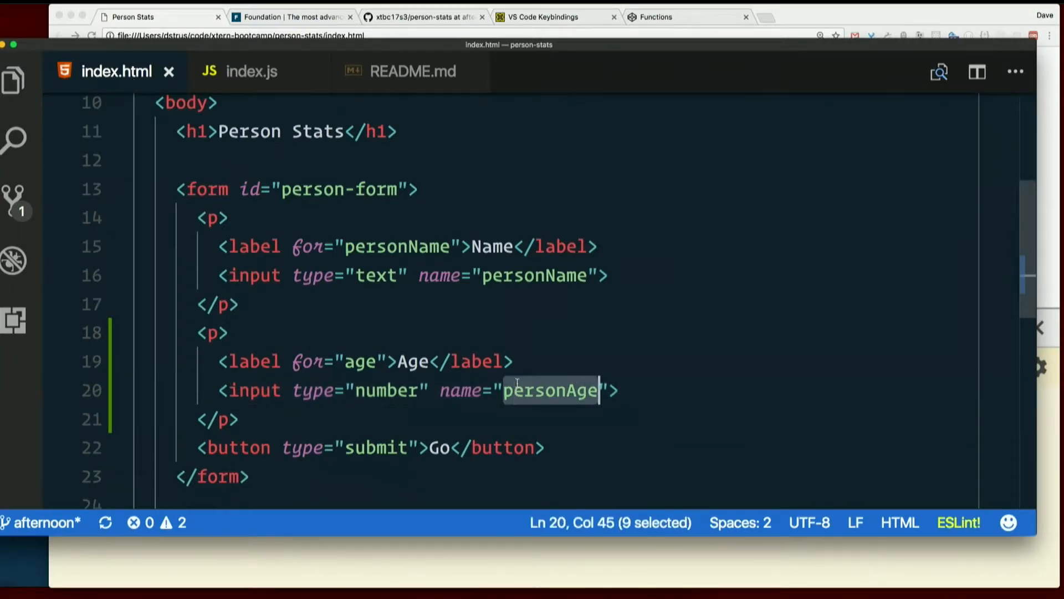
{"action": "left_click", "coordinate": [251, 72]}
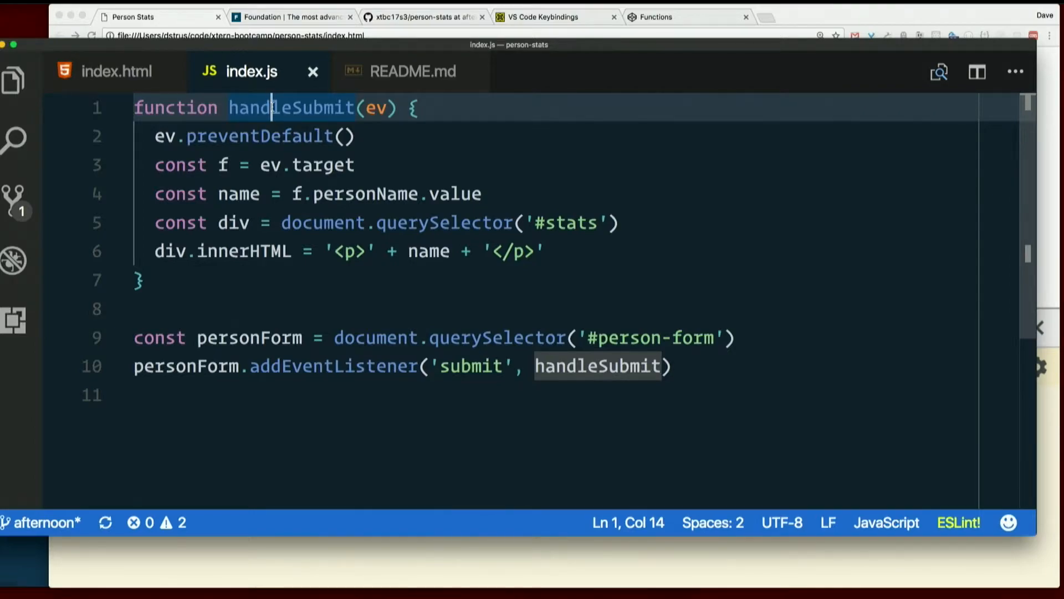
{"action": "mouse_move", "coordinate": [910, 381]}
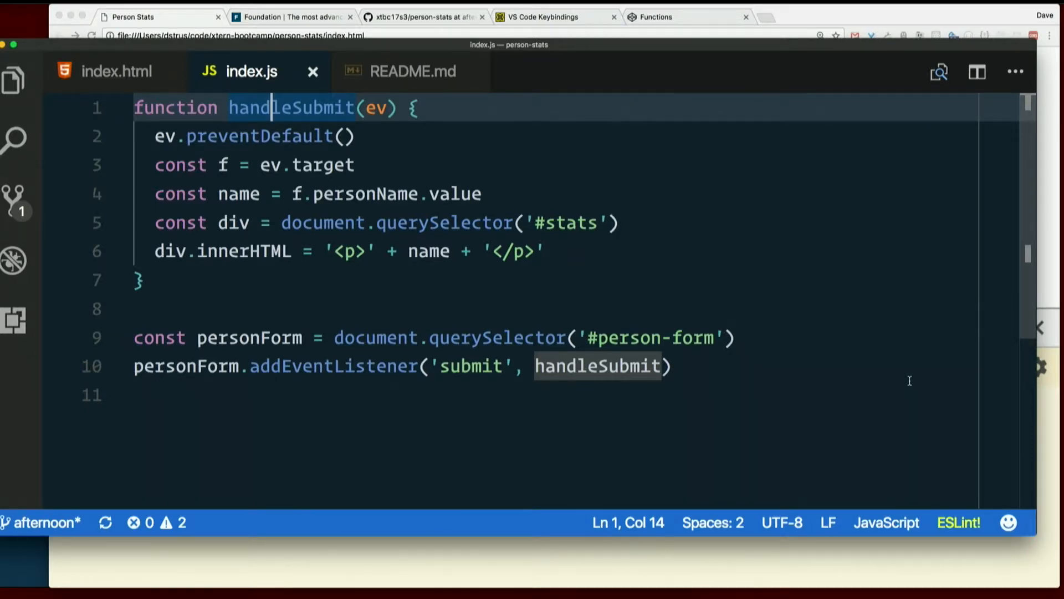
{"action": "mouse_move", "coordinate": [559, 291]}
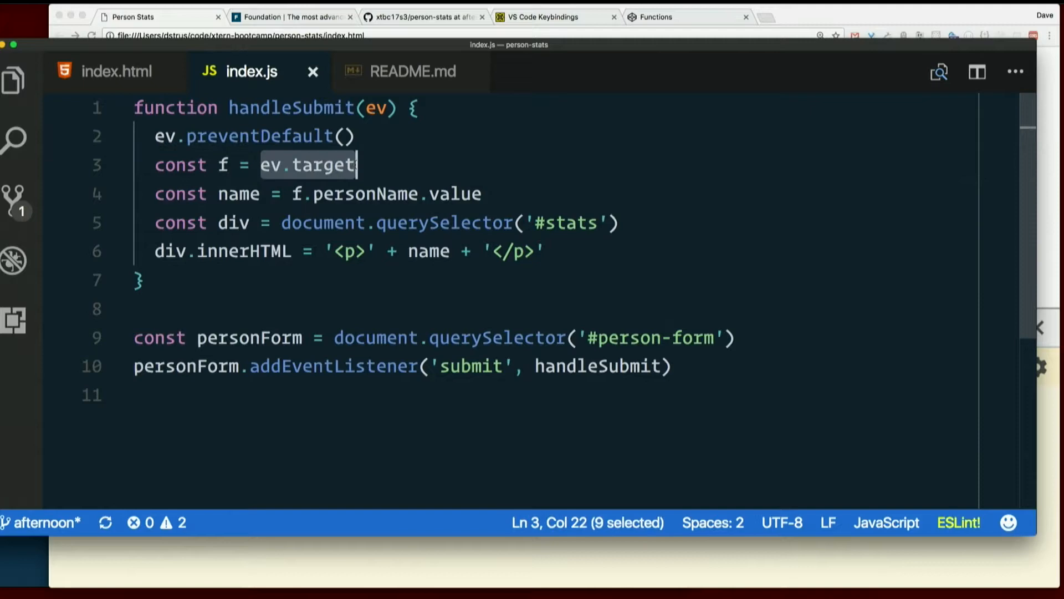
{"action": "left_click", "coordinate": [356, 164]}
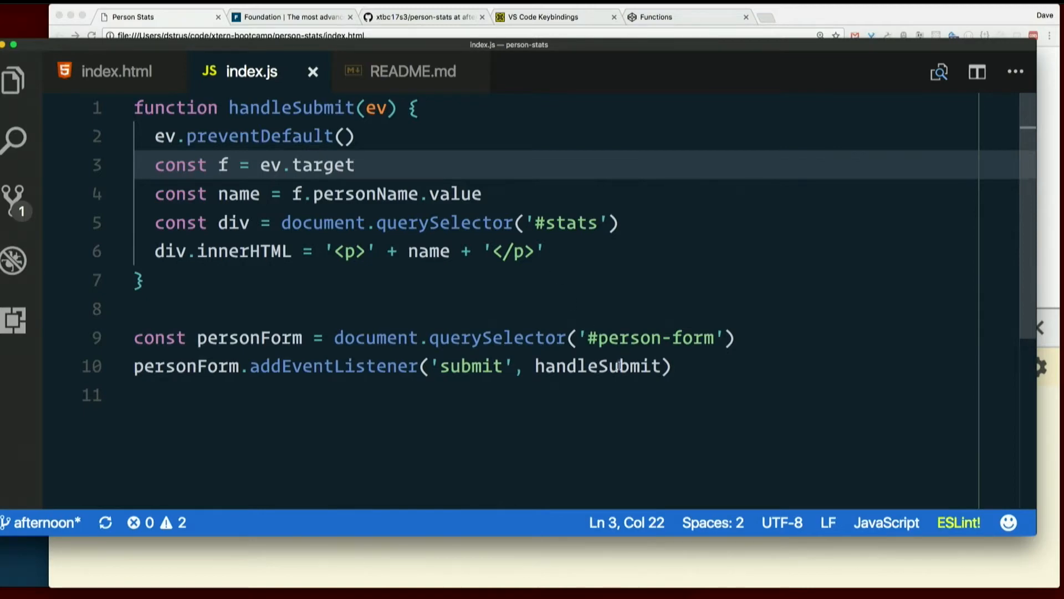
{"action": "double_click", "coordinate": [598, 366]}
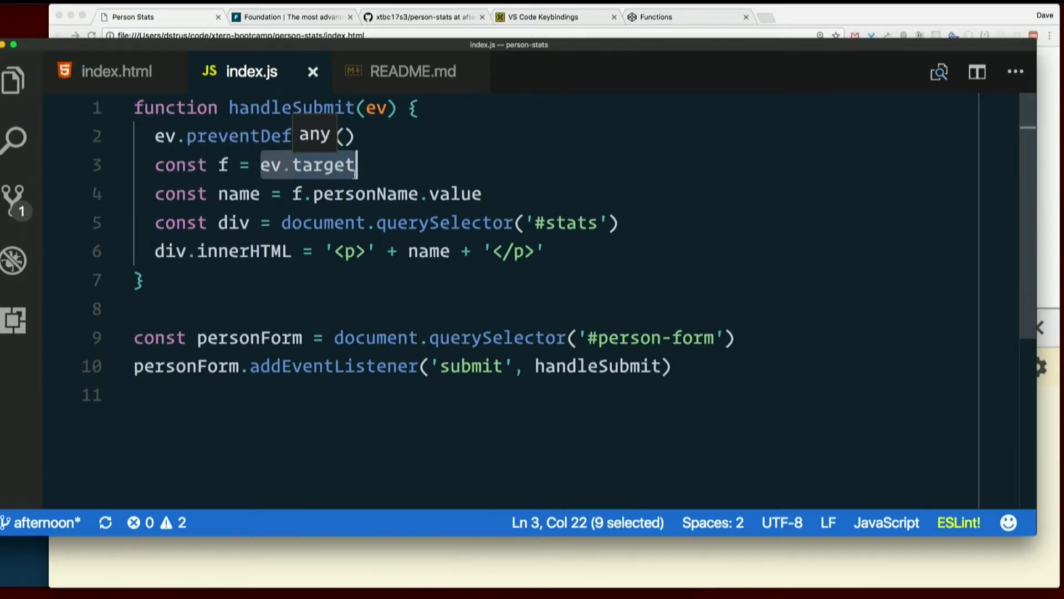
{"action": "left_click", "coordinate": [223, 164]}
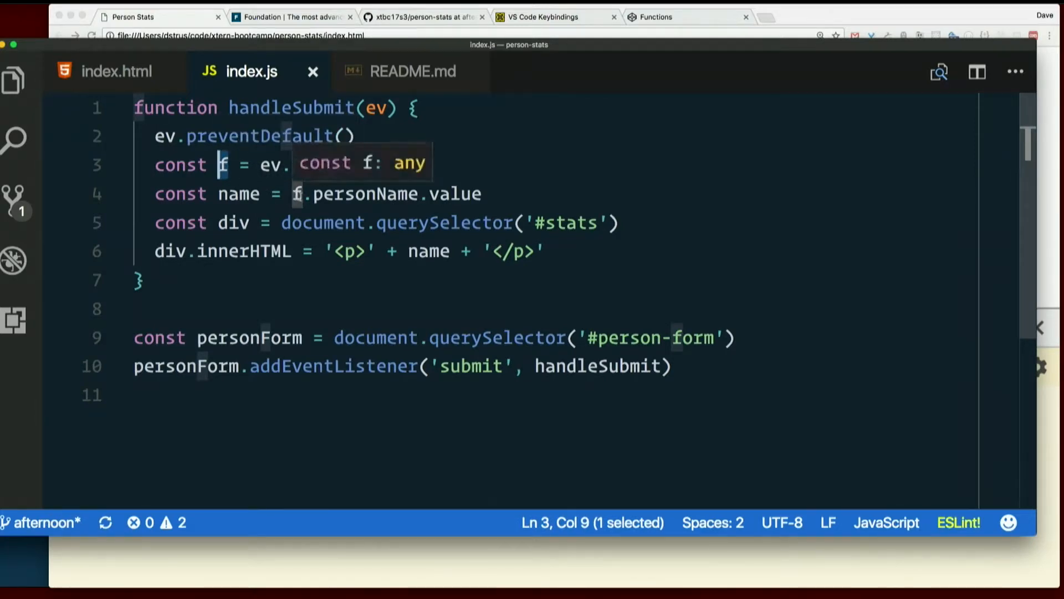
{"action": "double_click", "coordinate": [364, 194]}
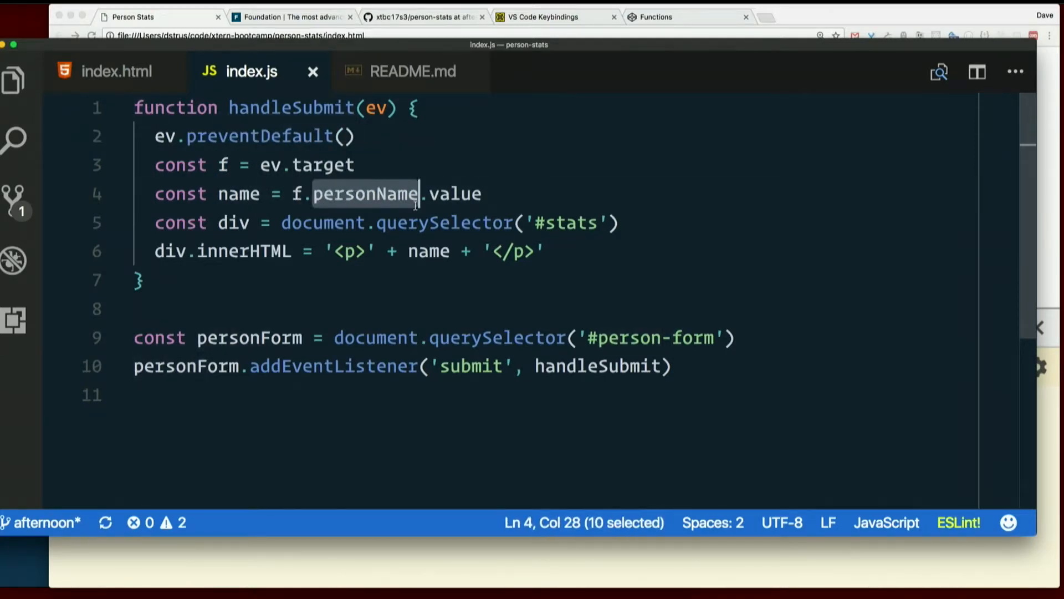
- Match the name input's personName attribute against f.personName.value in index.js
{"action": "left_click", "coordinate": [116, 71]}
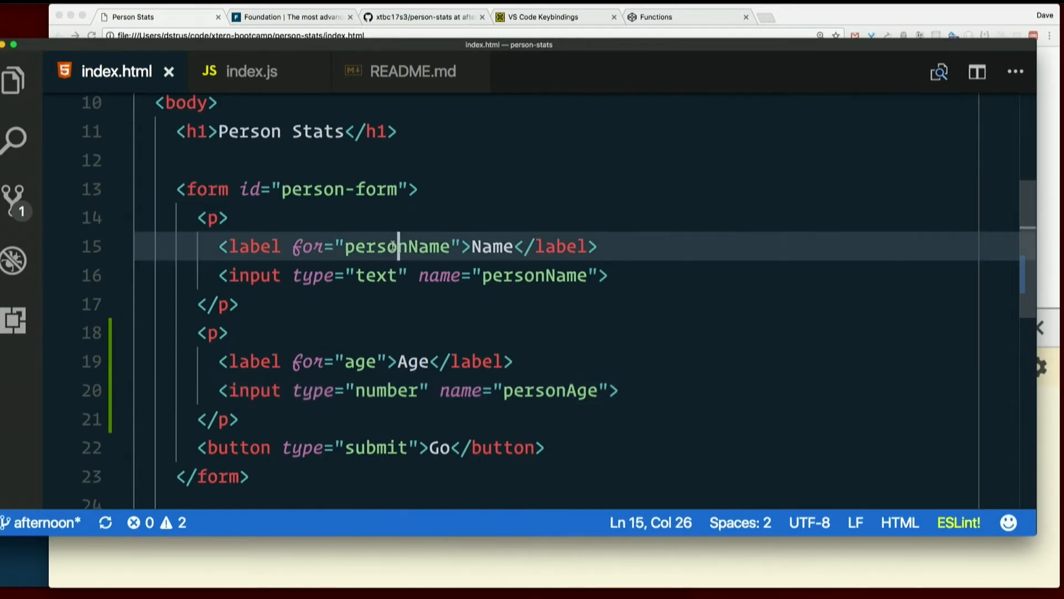
{"action": "double_click", "coordinate": [535, 275]}
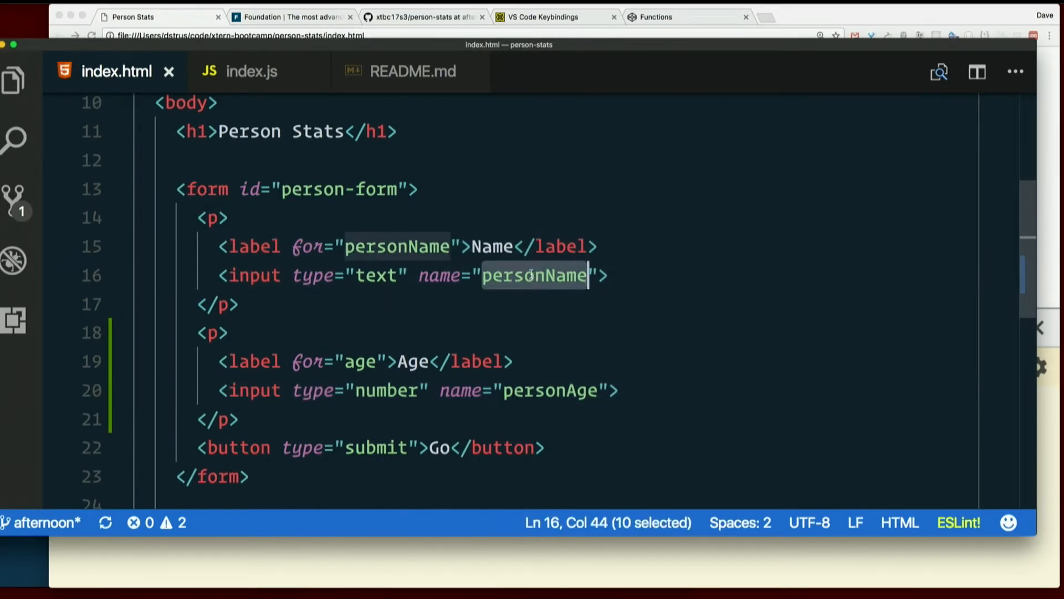
{"action": "left_click", "coordinate": [251, 71]}
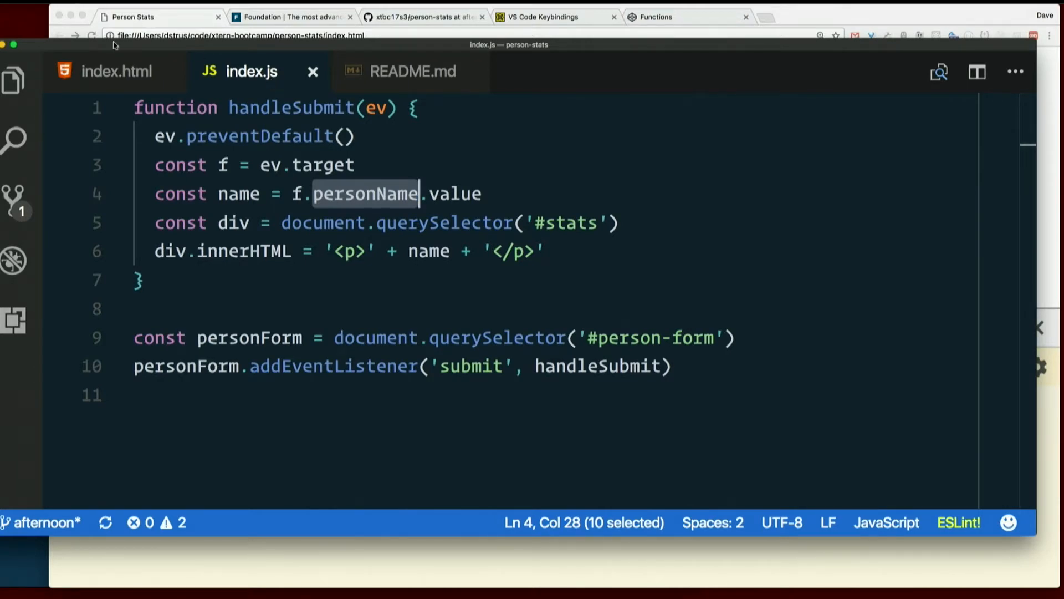
{"action": "left_click", "coordinate": [117, 71]}
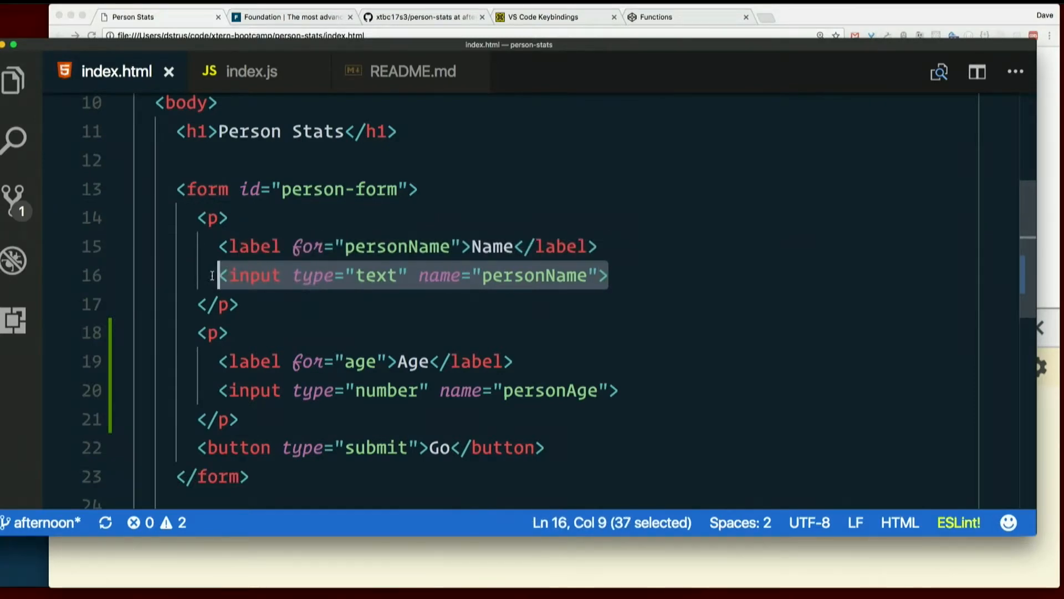
{"action": "left_click", "coordinate": [251, 70]}
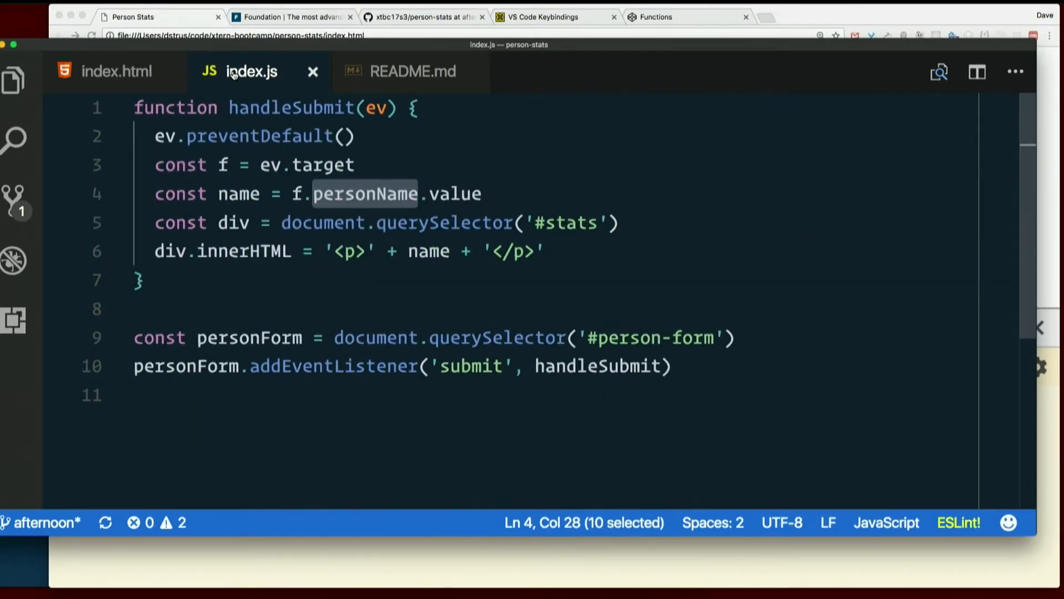
{"action": "double_click", "coordinate": [454, 194]}
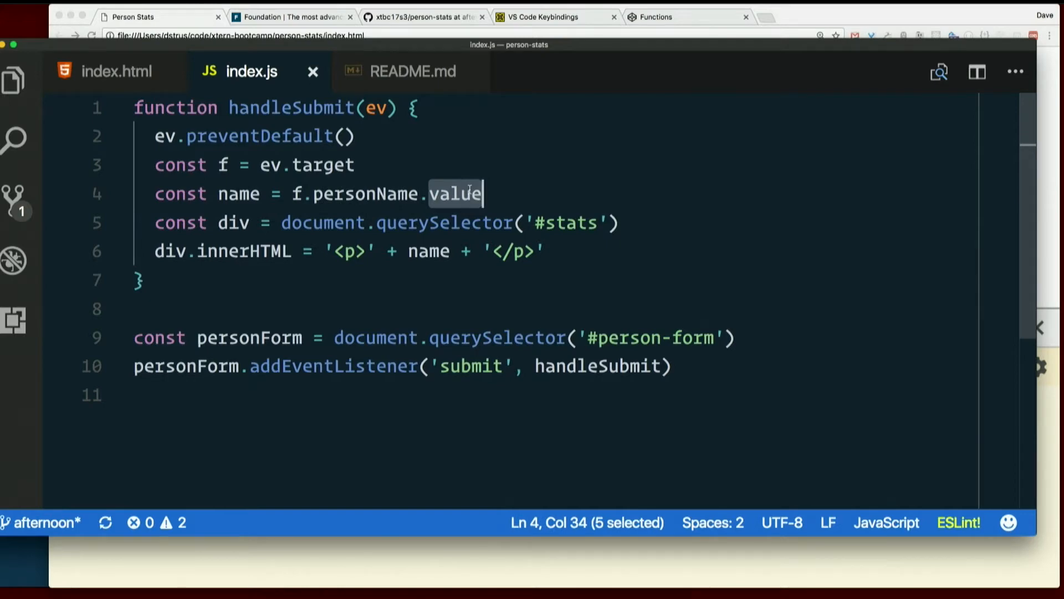
{"action": "left_click", "coordinate": [506, 193]}
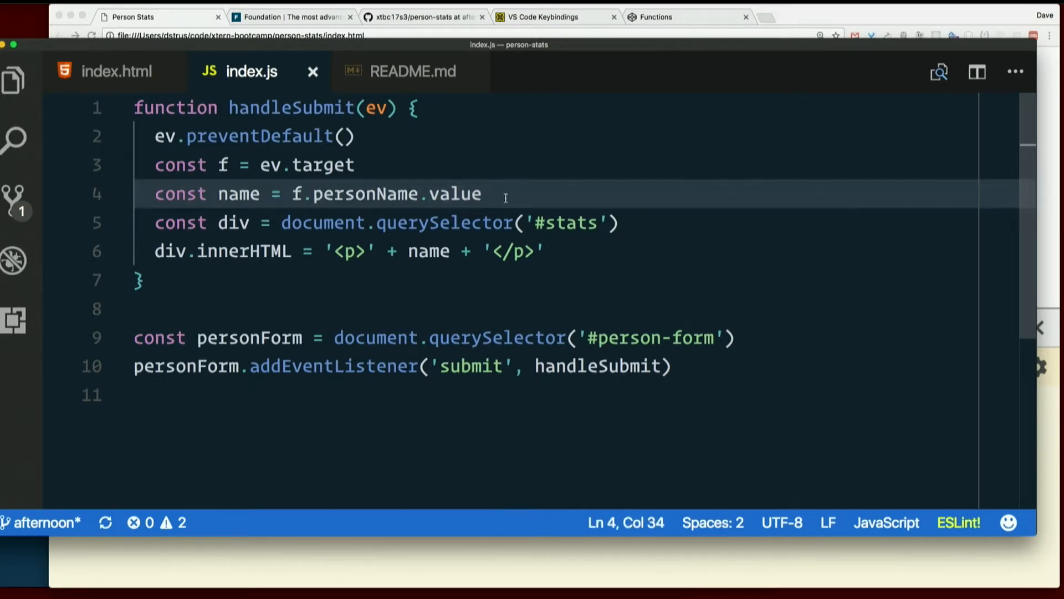
- Add const age = f.age.value and append ', age ' + age to the innerHTML paragraph
{"action": "type", "text": "const age = f"}
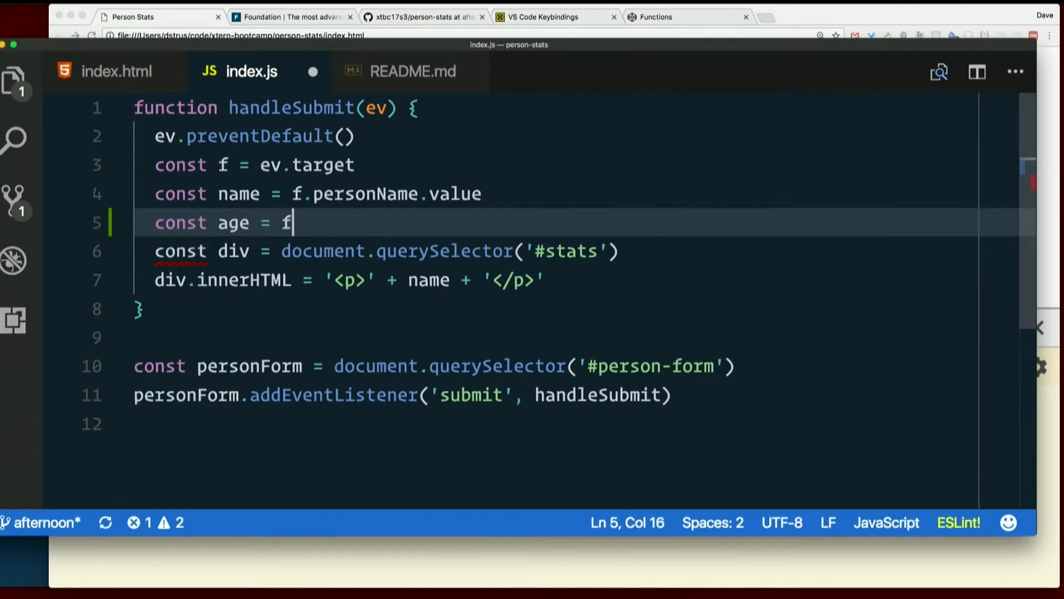
{"action": "type", "text": ".age.value"}
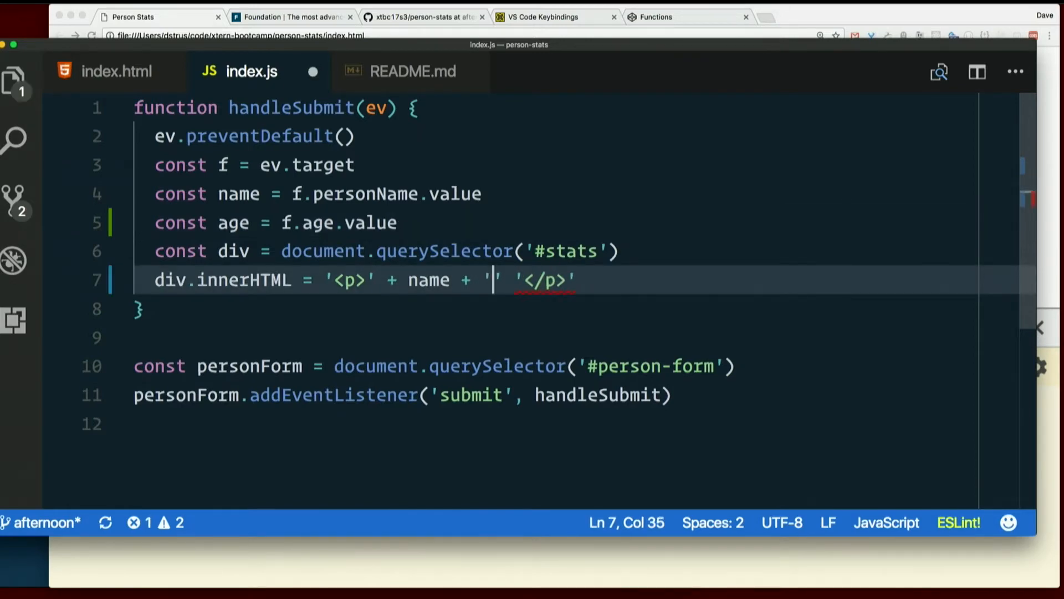
{"action": "type", "text": ", age"}
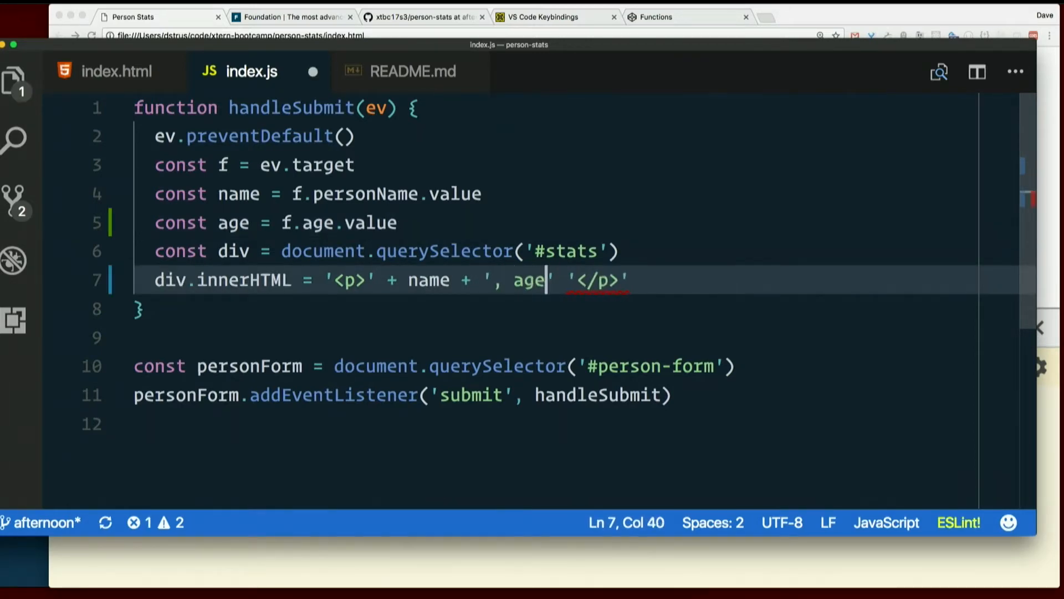
{"action": "type", "text": "' +"}
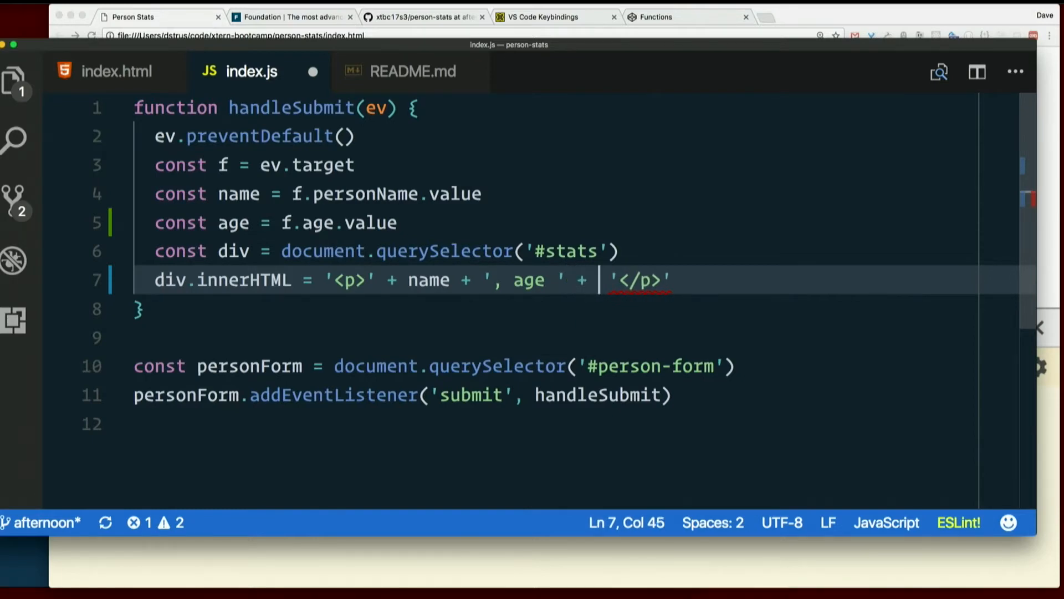
{"action": "type", "text": "age +"}
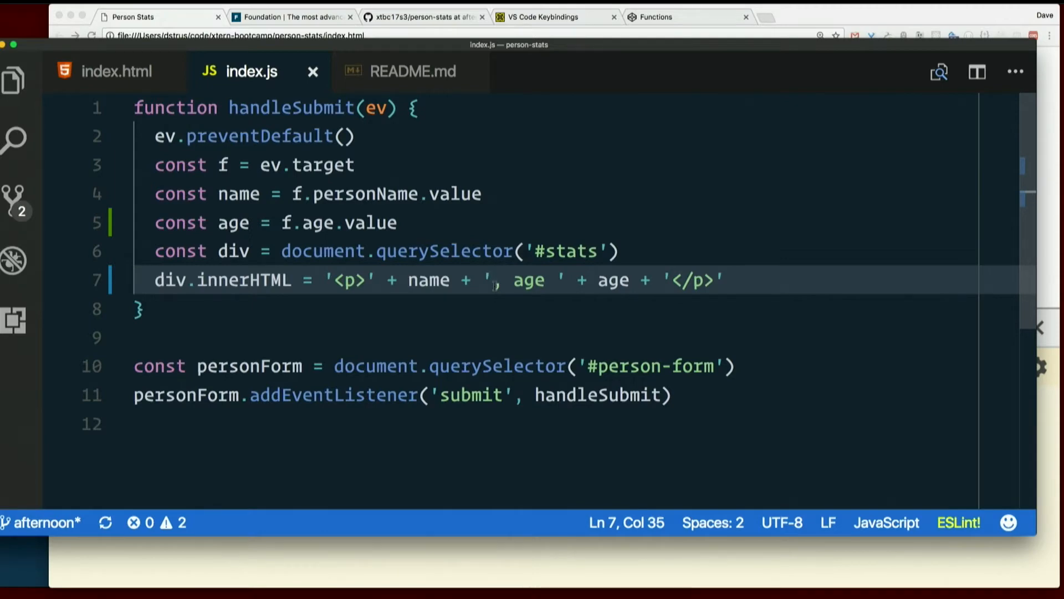
{"action": "left_click_drag", "start_coordinate": [495, 280], "coordinate": [563, 279]}
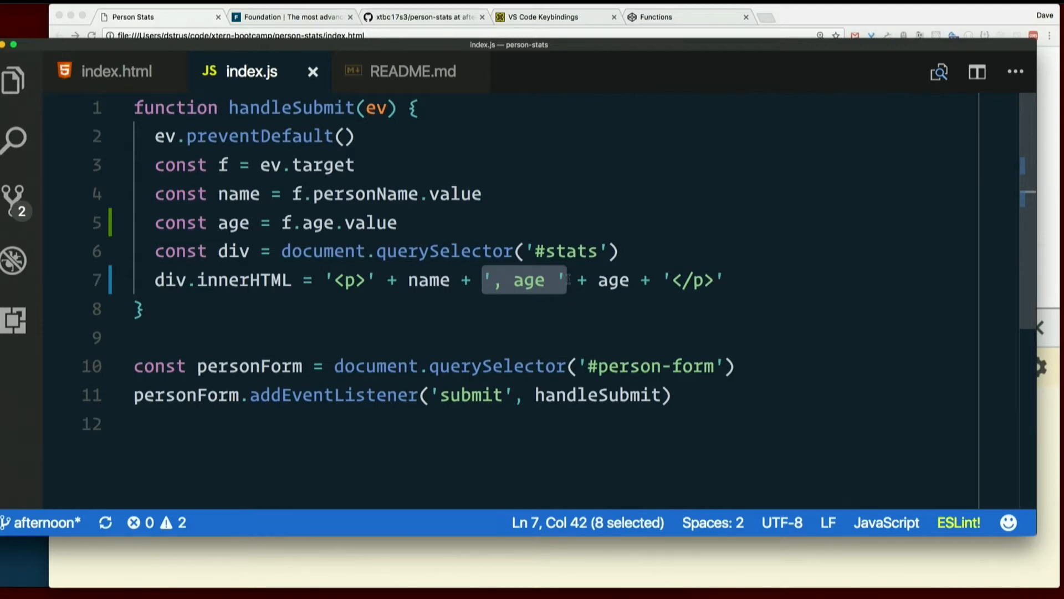
- Fill in a name and age 132, submit, and expand the console's 'value' TypeError
{"action": "left_click", "coordinate": [159, 16]}
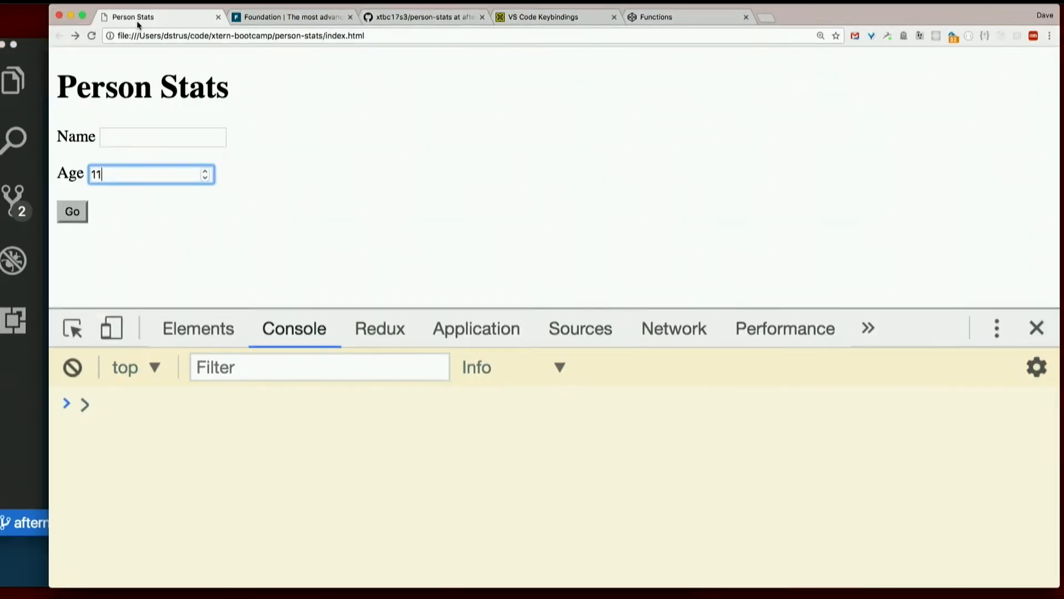
{"action": "left_click", "coordinate": [163, 136]}
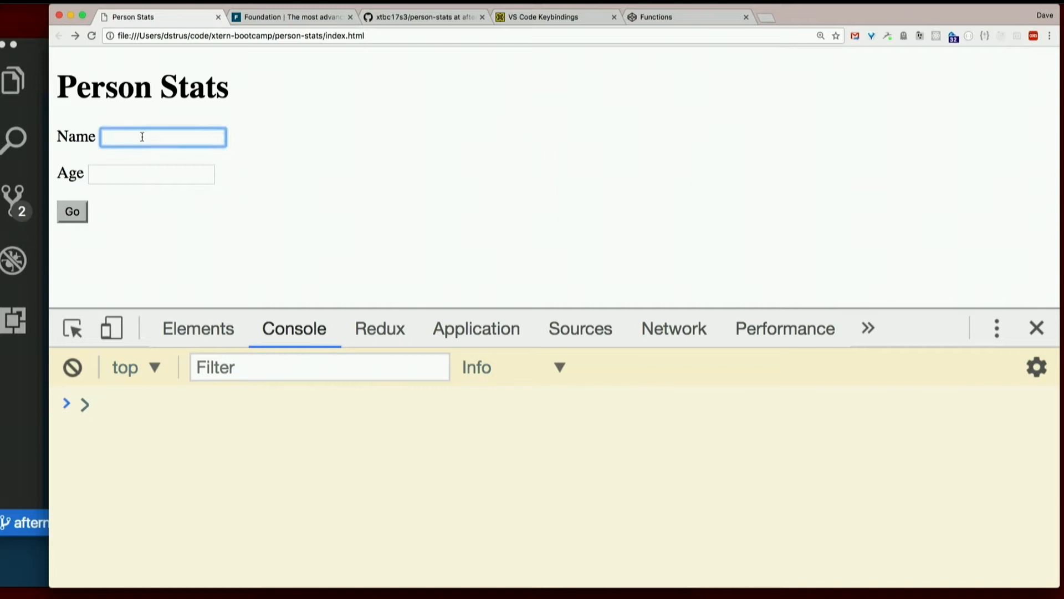
{"action": "type", "text": "Ch"}
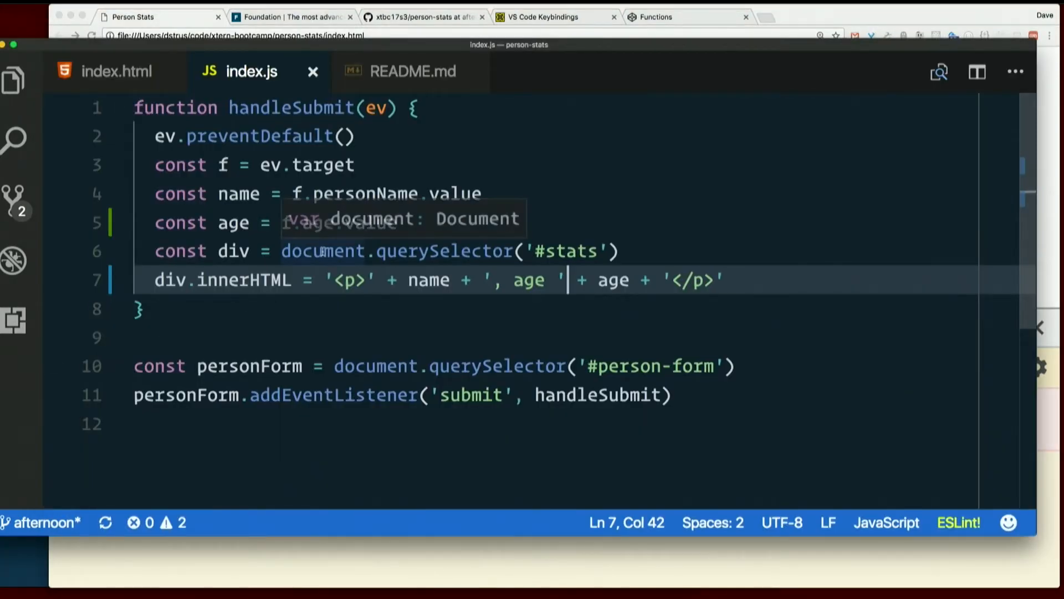
{"action": "left_click", "coordinate": [129, 16]}
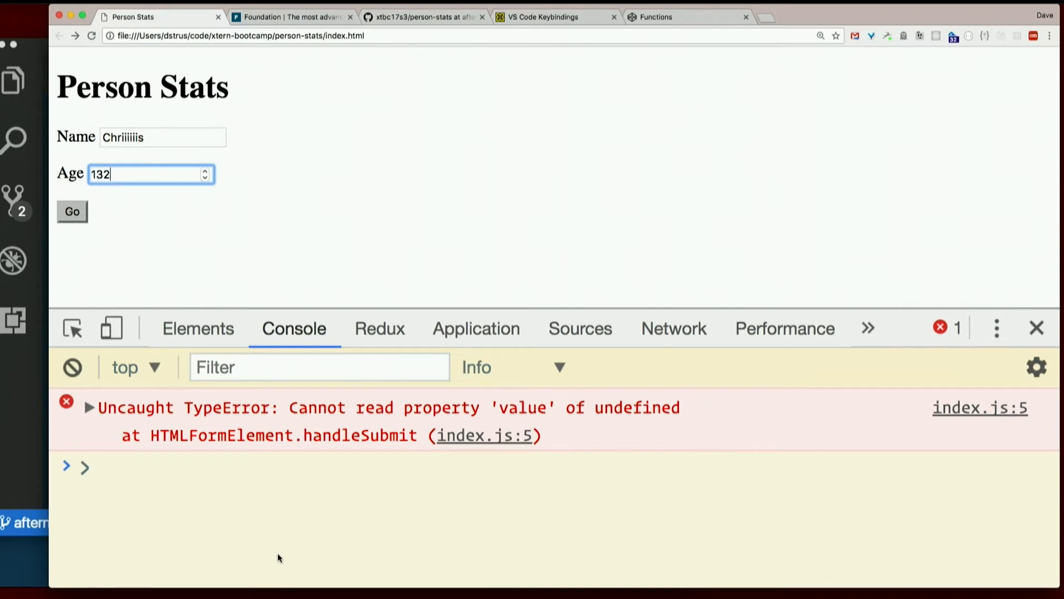
{"action": "mouse_move", "coordinate": [327, 555]}
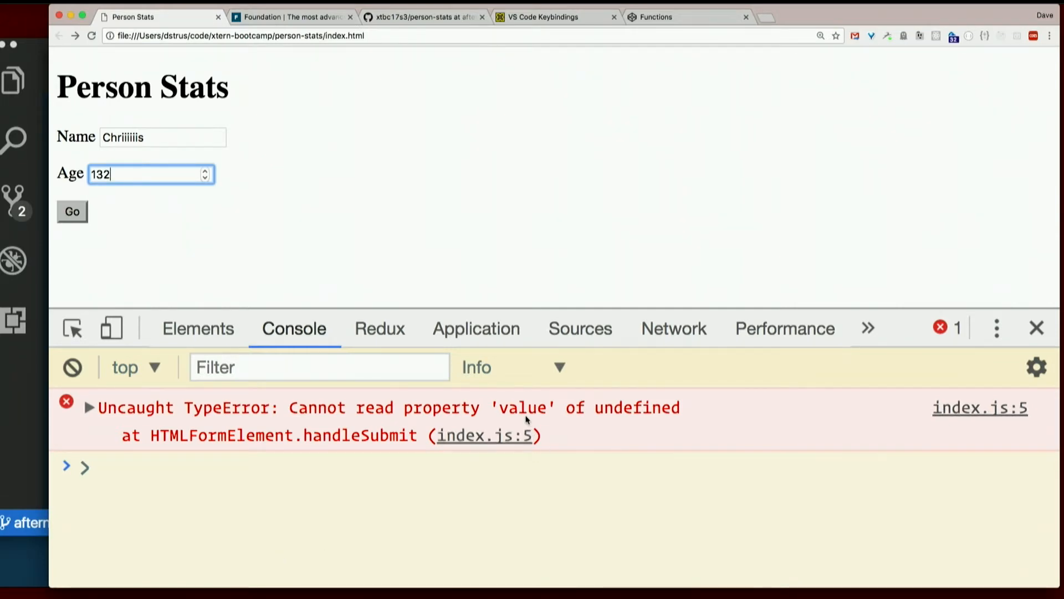
{"action": "left_click", "coordinate": [90, 407]}
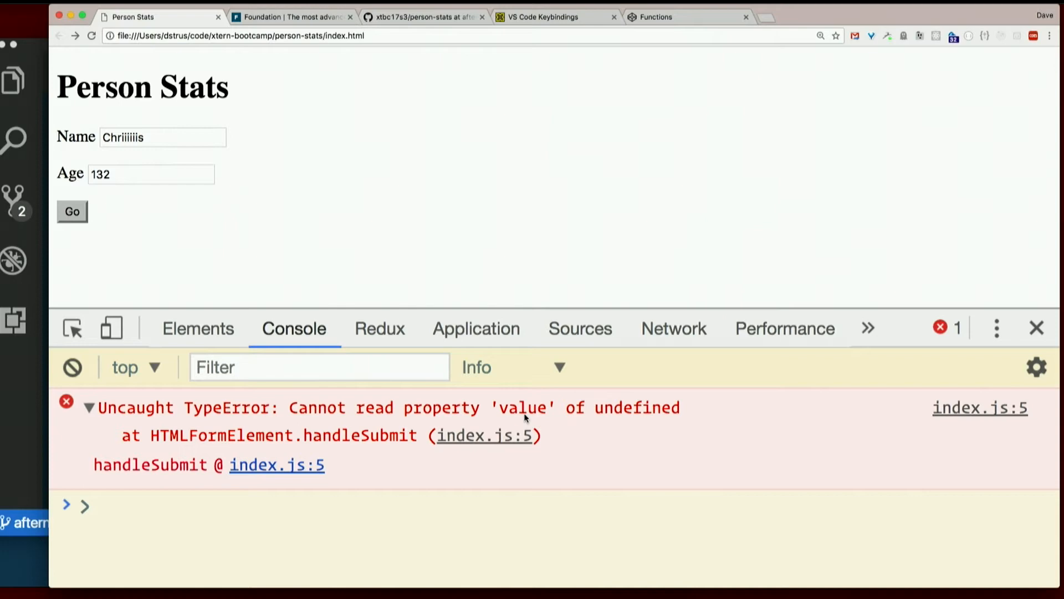
{"action": "mouse_move", "coordinate": [68, 435]}
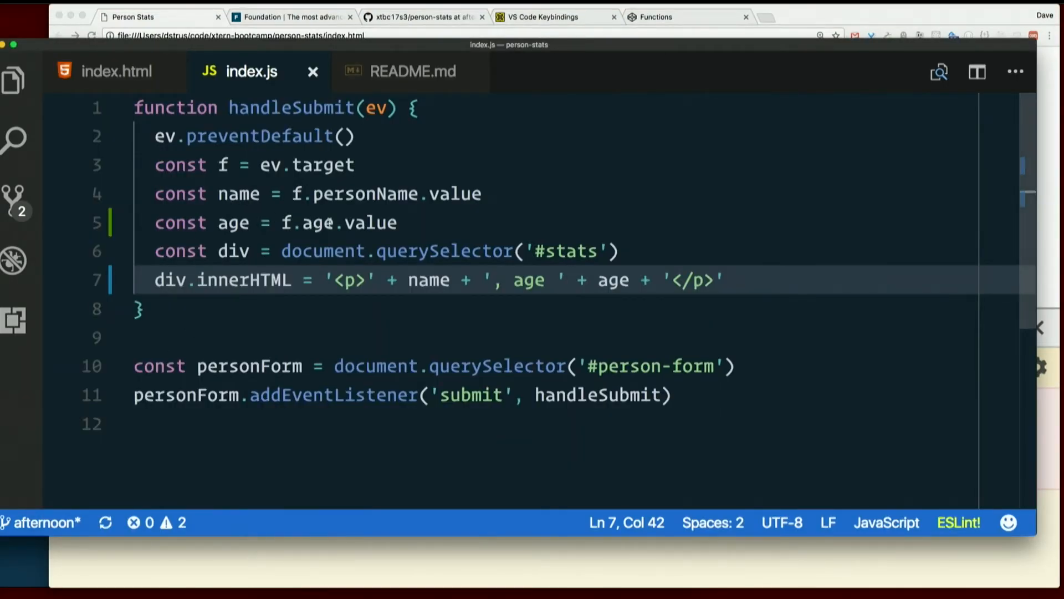
- Change f.age on index.js line 5 to f.personAge, matching the HTML input name
{"action": "double_click", "coordinate": [312, 223]}
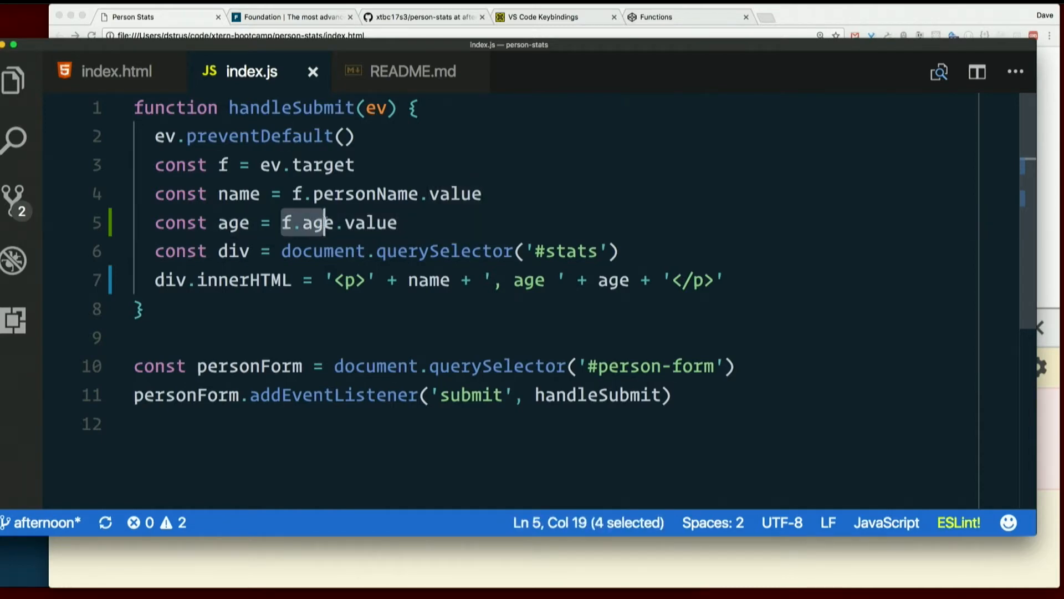
{"action": "key", "text": "shift+right"}
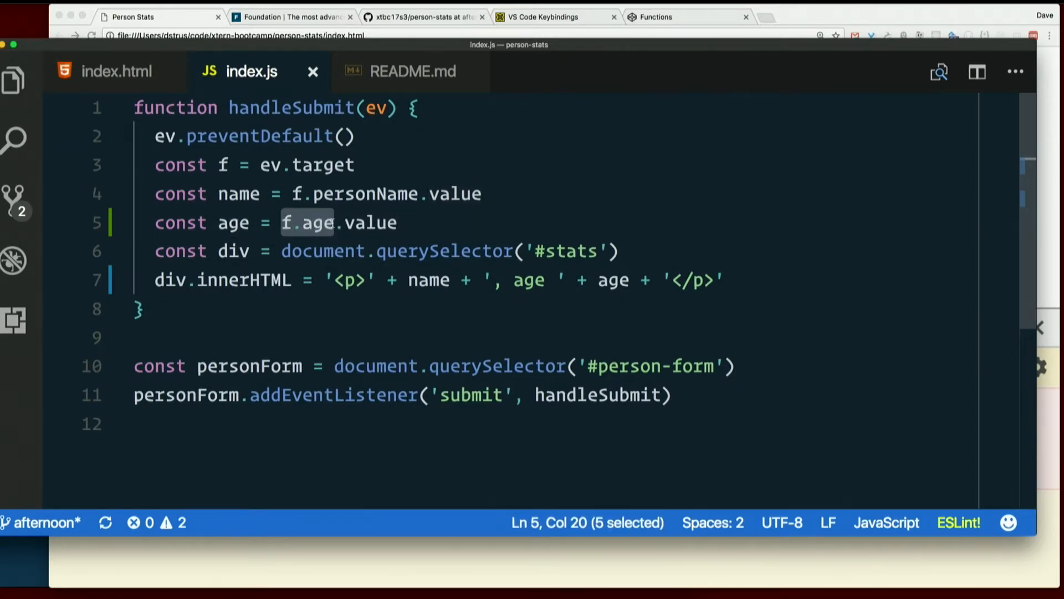
{"action": "left_click", "coordinate": [117, 72]}
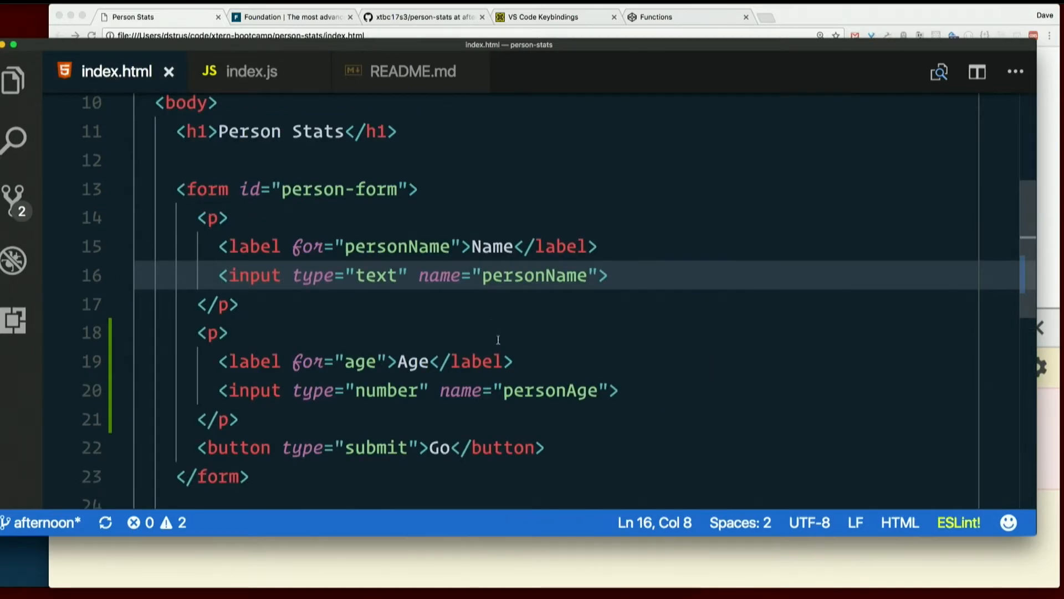
{"action": "double_click", "coordinate": [550, 390]}
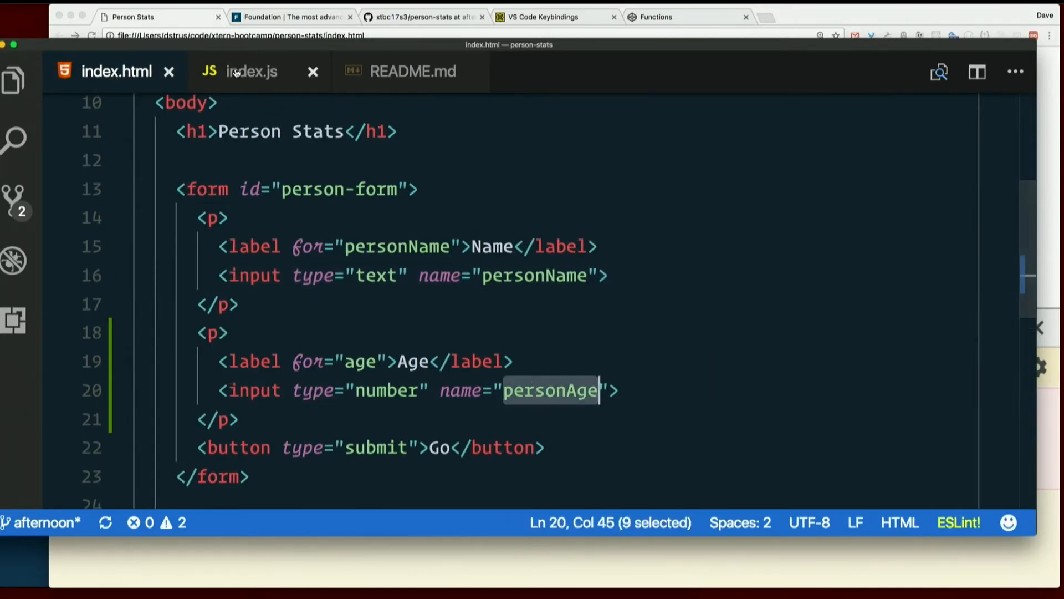
{"action": "left_click", "coordinate": [251, 72]}
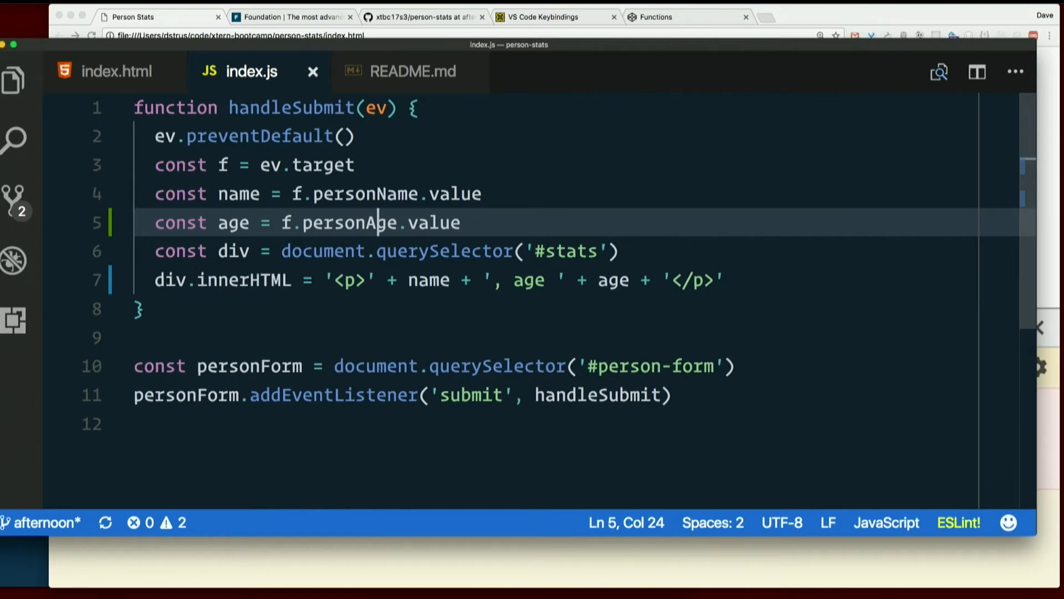
{"action": "left_click", "coordinate": [133, 16]}
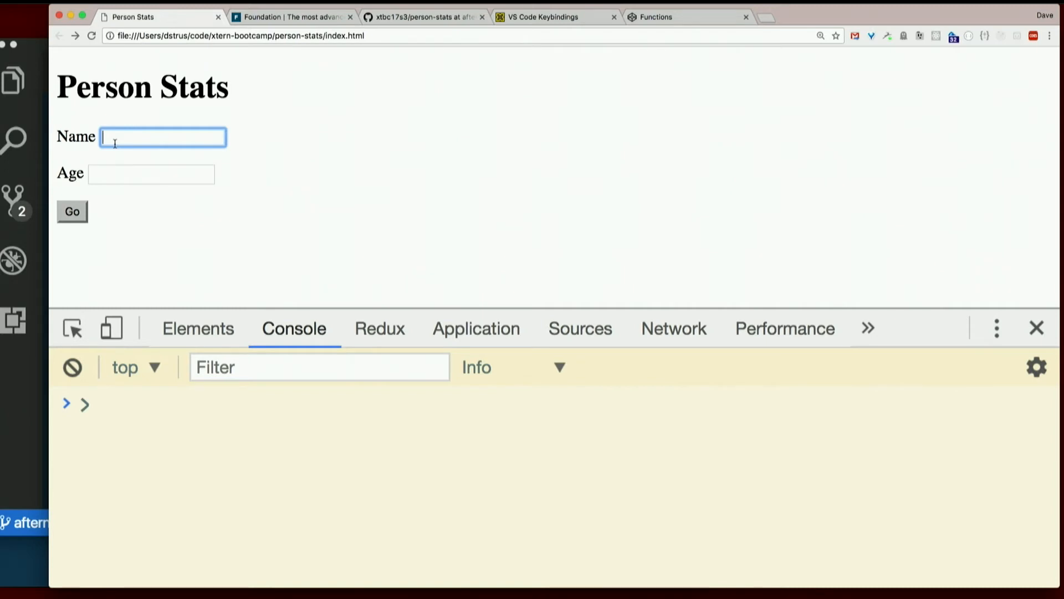
- Enter Kenneeeh as the name and 20 as the age, then submit the form
{"action": "type", "text": "Ken"}
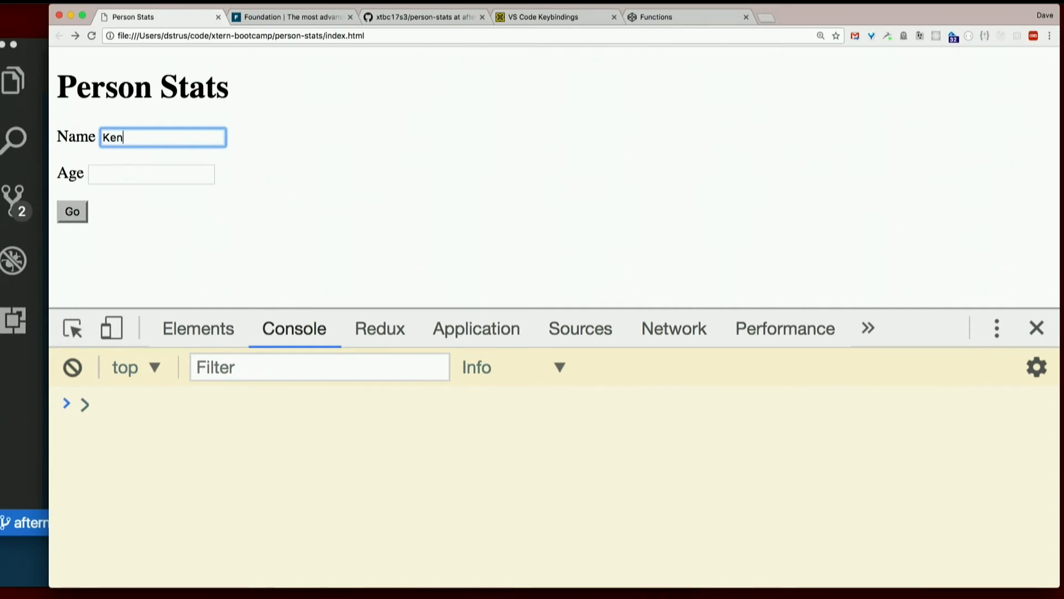
{"action": "type", "text": "eeeeh"}
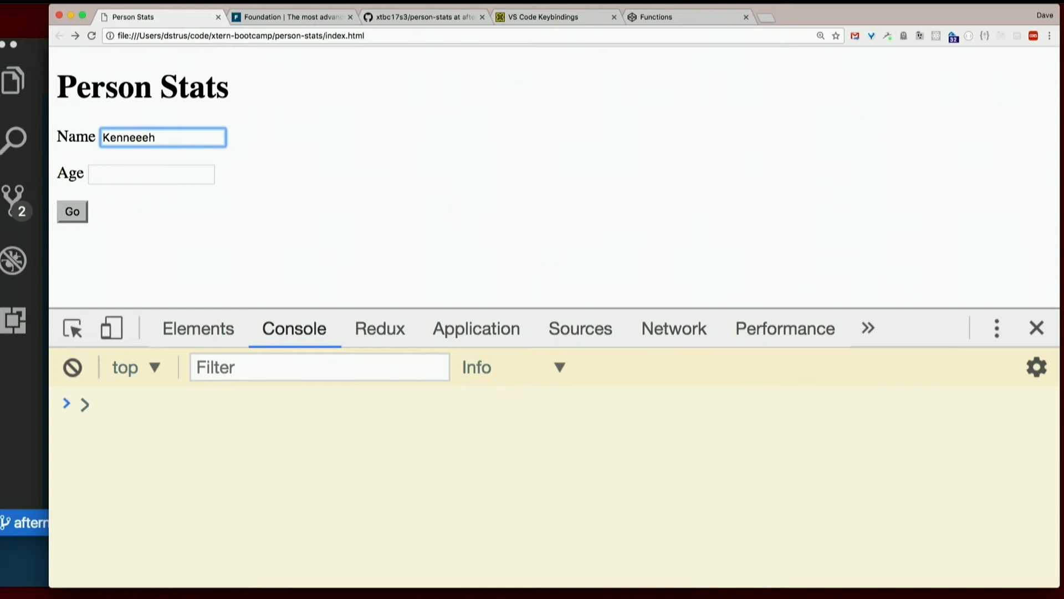
{"action": "left_click", "coordinate": [150, 174]}
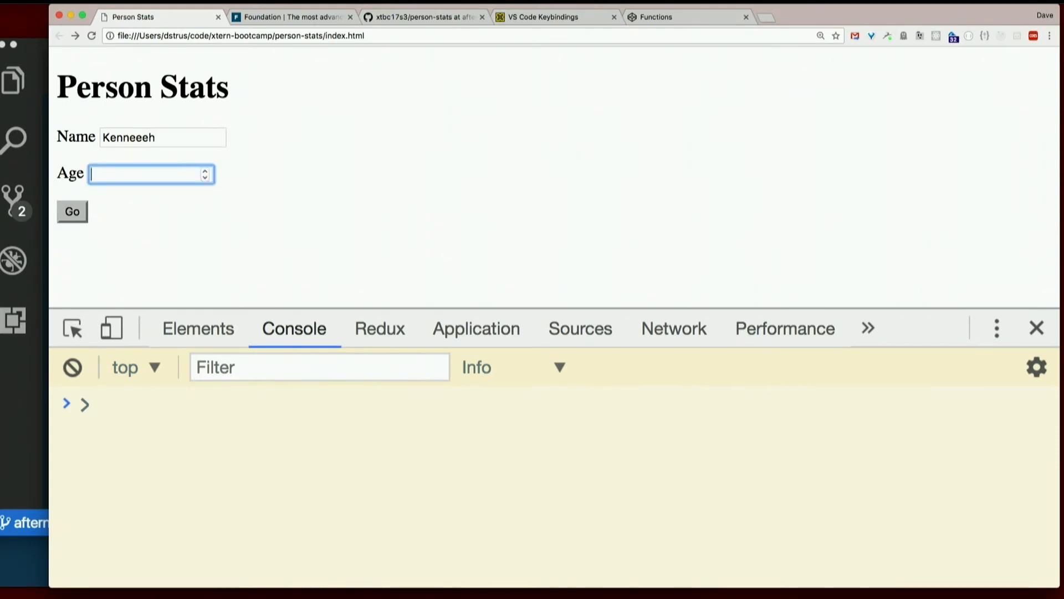
{"action": "type", "text": "20"}
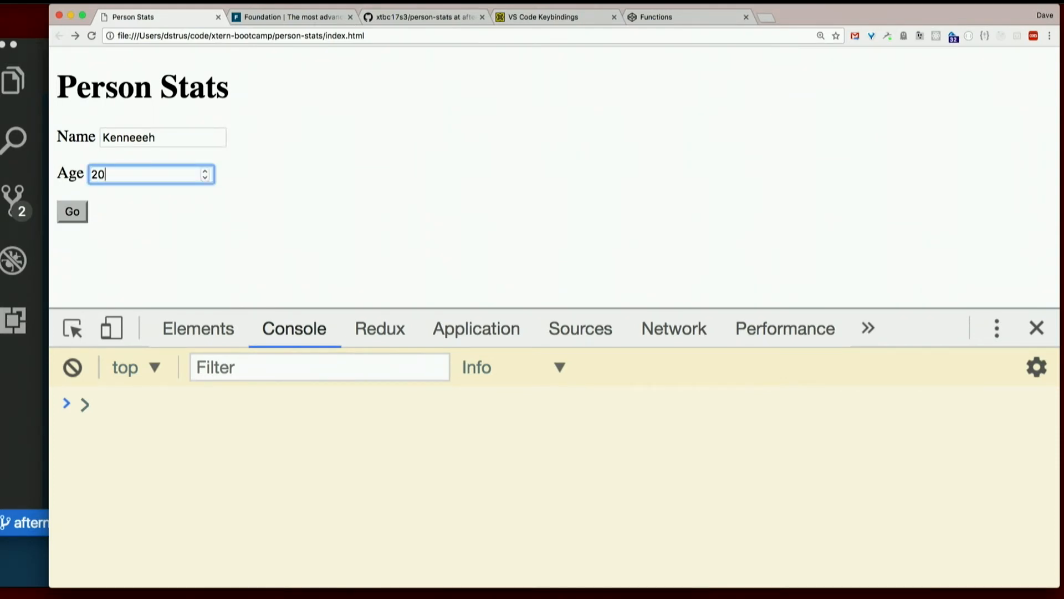
{"action": "left_click", "coordinate": [72, 211]}
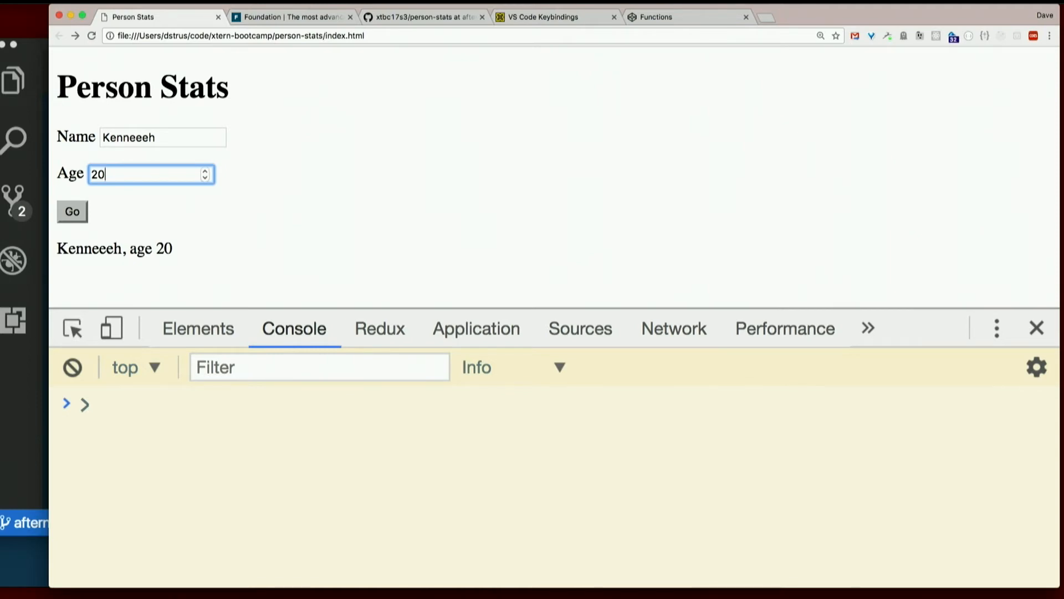
{"action": "mouse_move", "coordinate": [169, 385]}
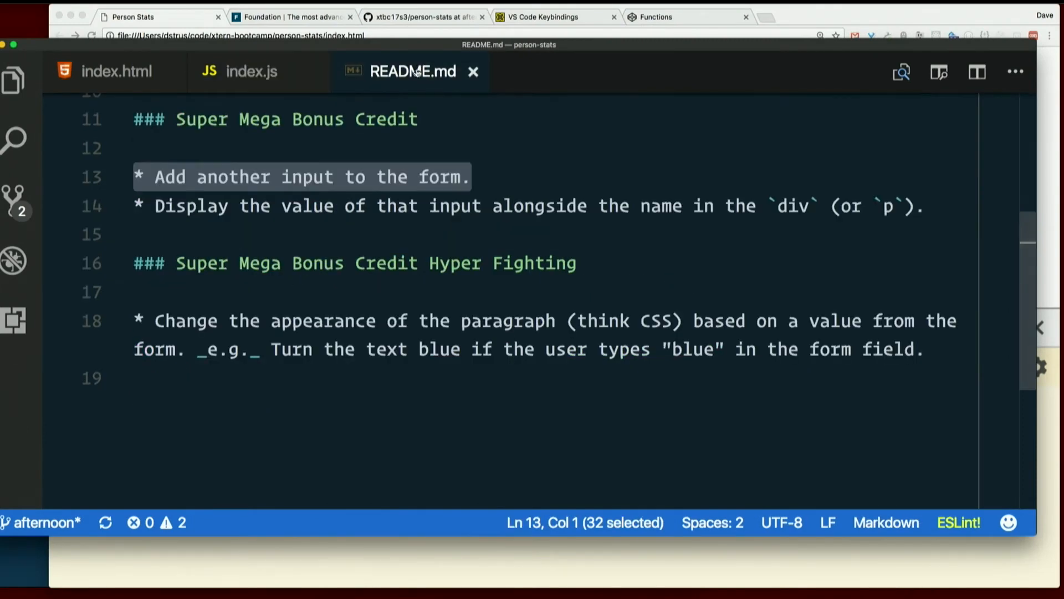
{"action": "double_click", "coordinate": [294, 118]}
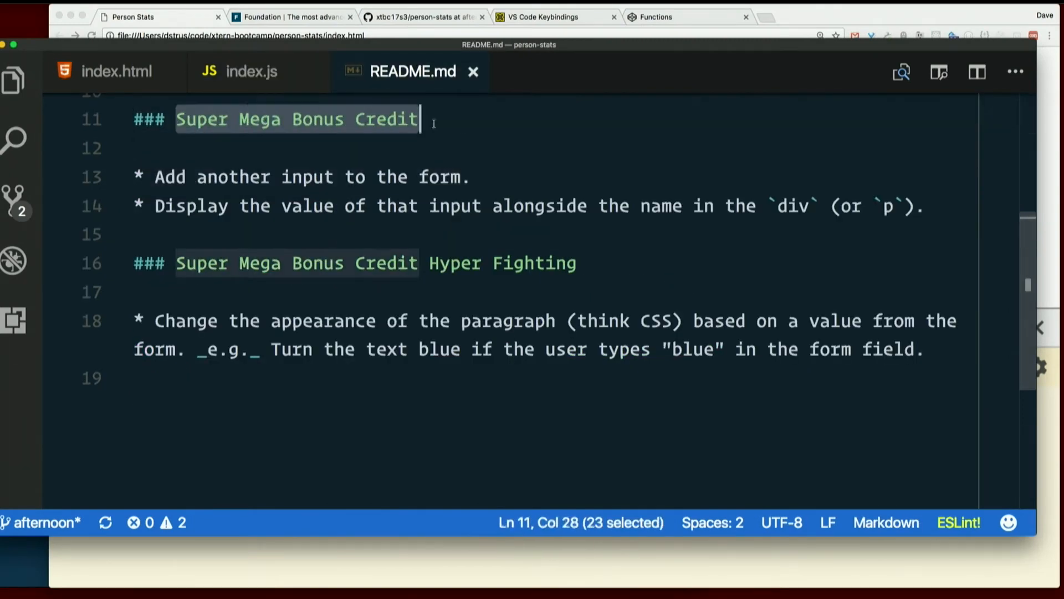
{"action": "left_click", "coordinate": [460, 119]}
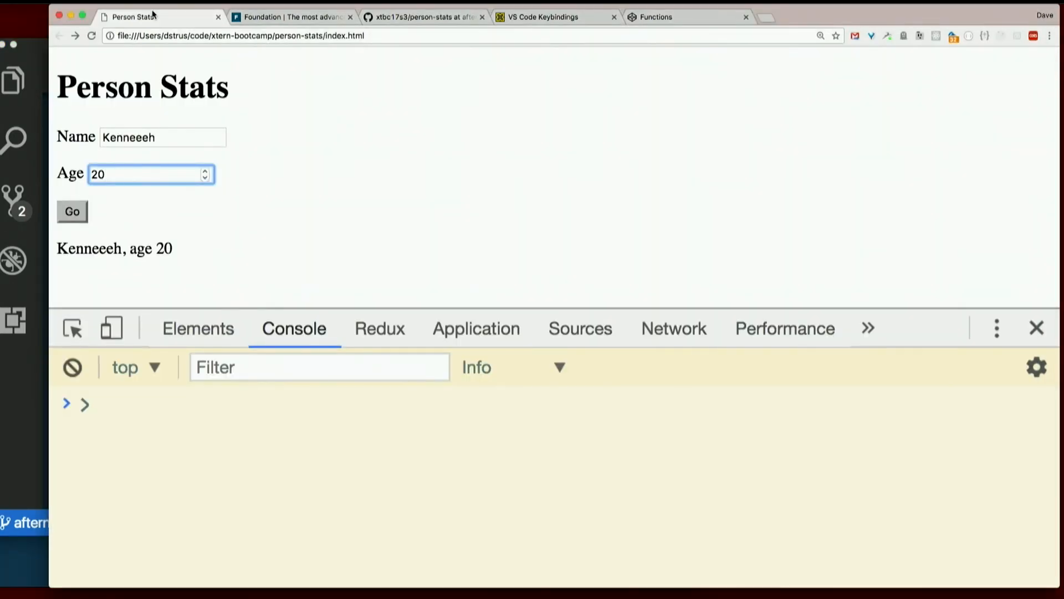
{"action": "mouse_move", "coordinate": [136, 16]}
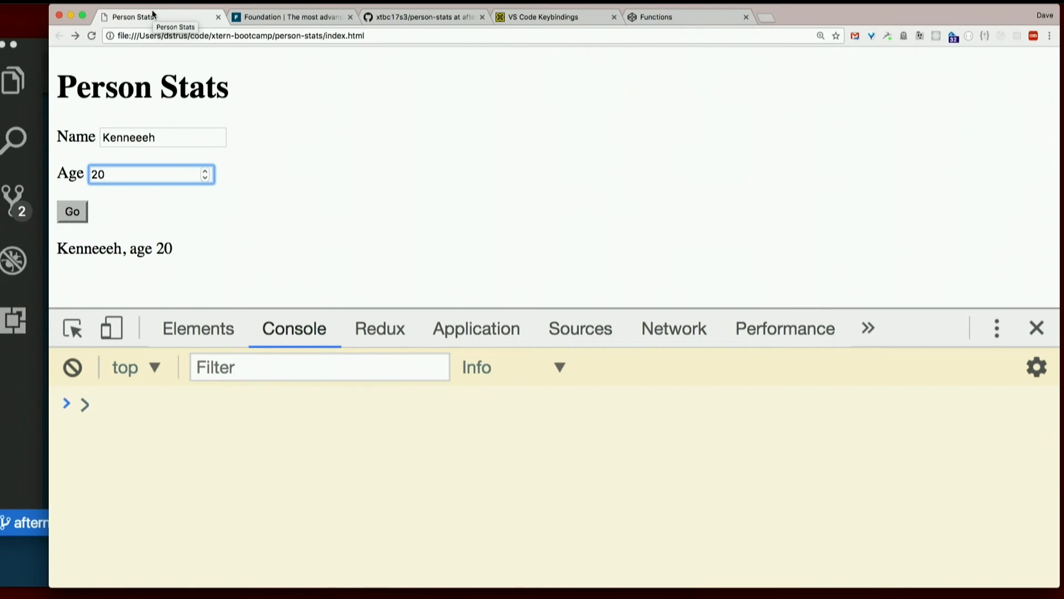
{"action": "mouse_move", "coordinate": [11, 371]}
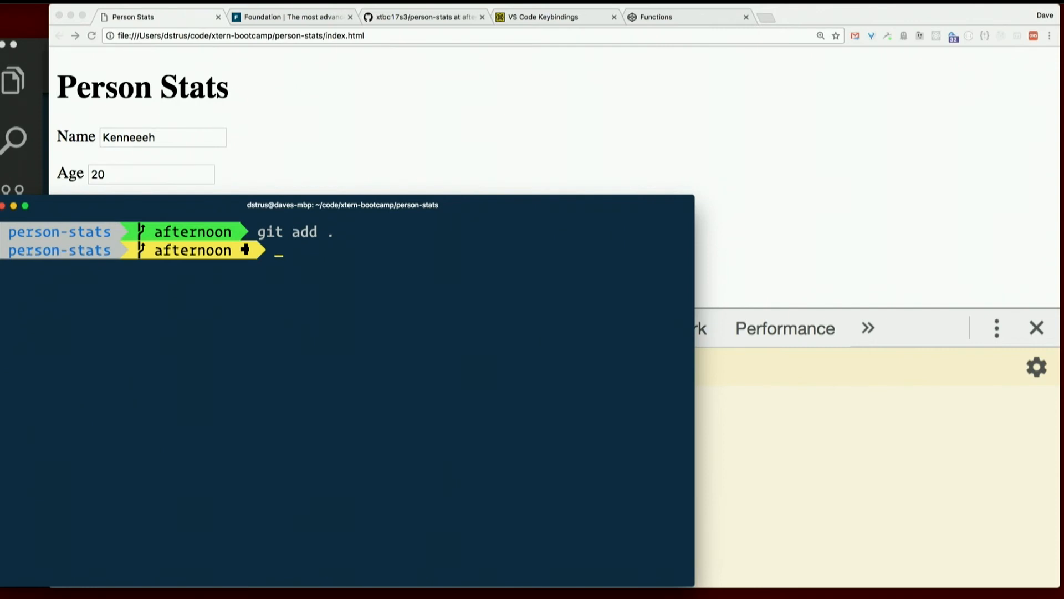
- Commit the changes as 'Add age to the form and the stats' and start git push
{"action": "type", "text": "git"}
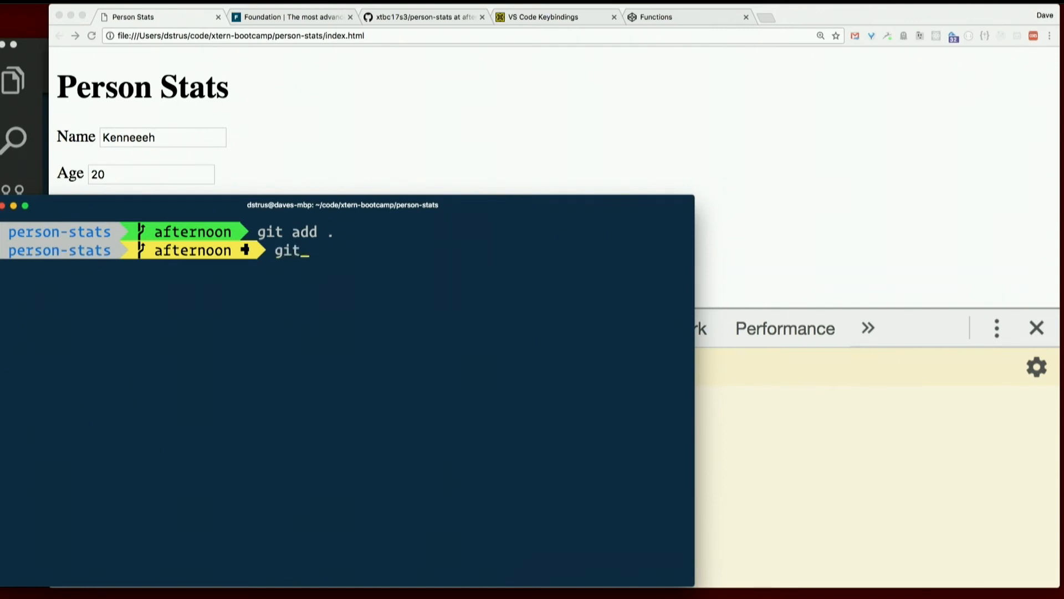
{"action": "type", "text": "commit"}
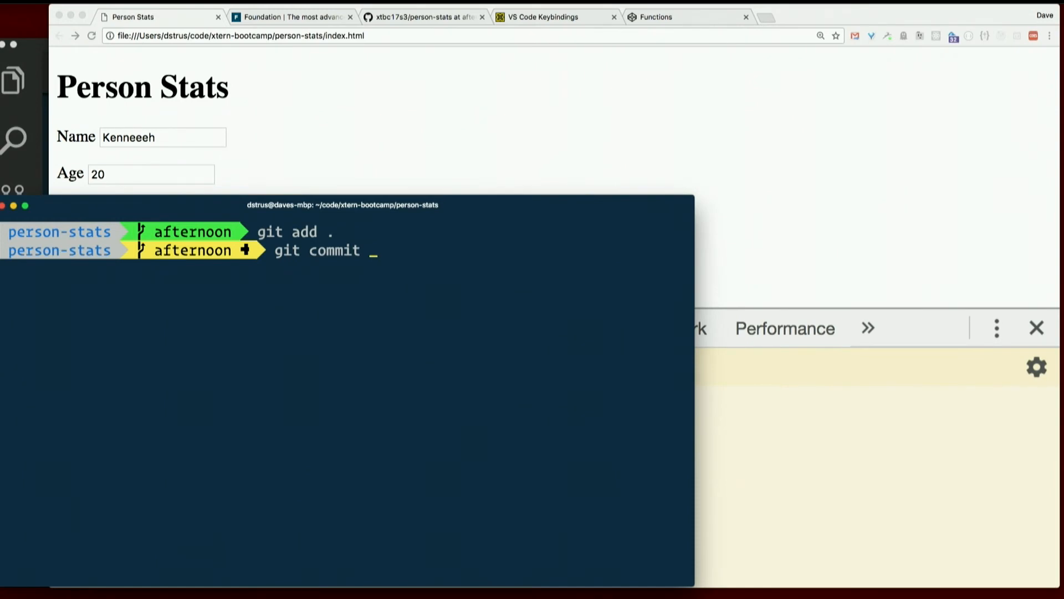
{"action": "type", "text": "-m \"\""}
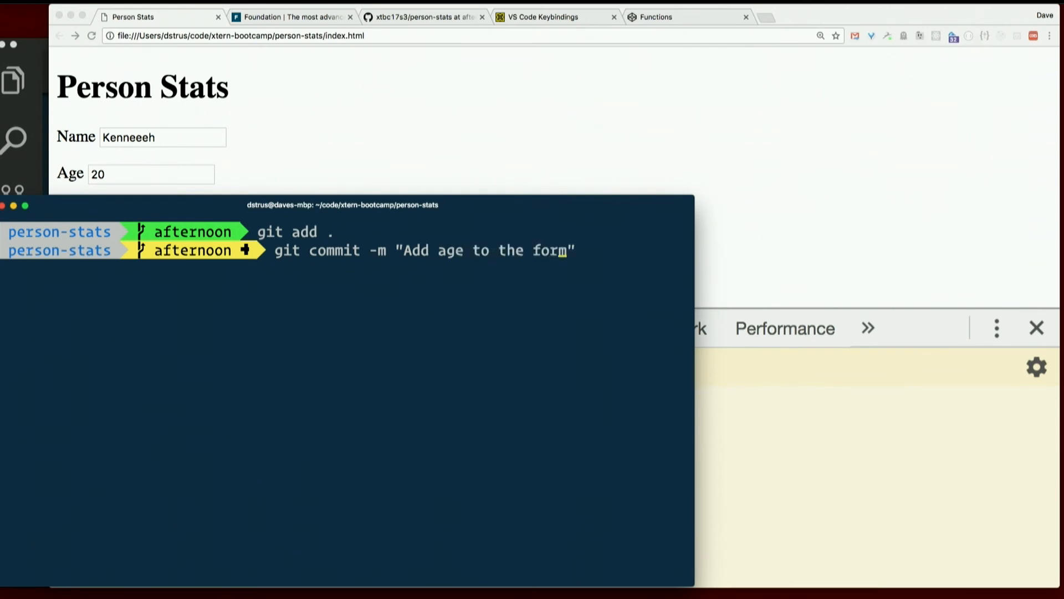
{"action": "type", "text": "and the stats"}
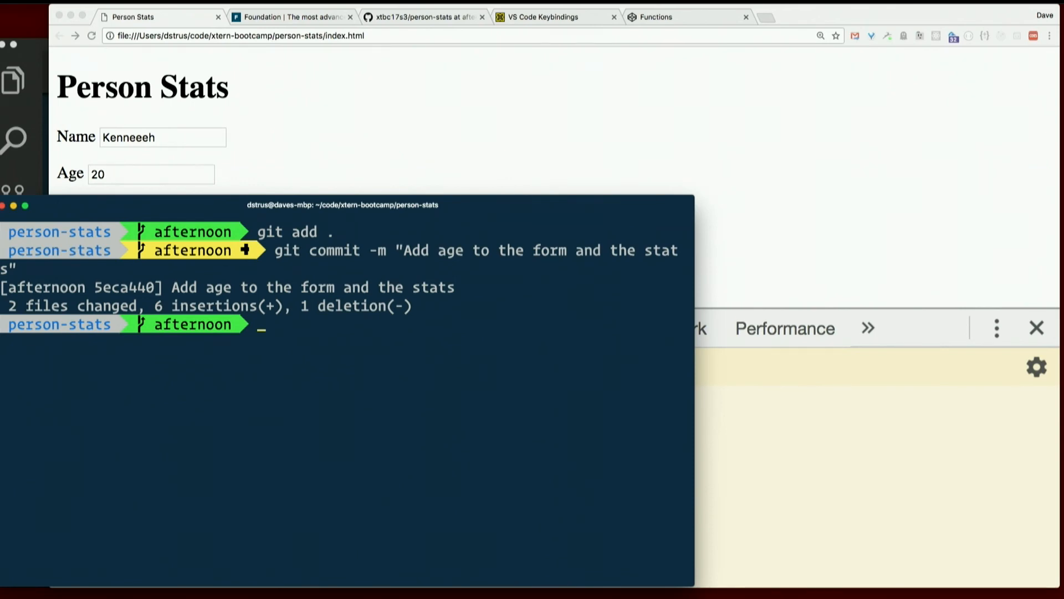
{"action": "type", "text": "git pu"}
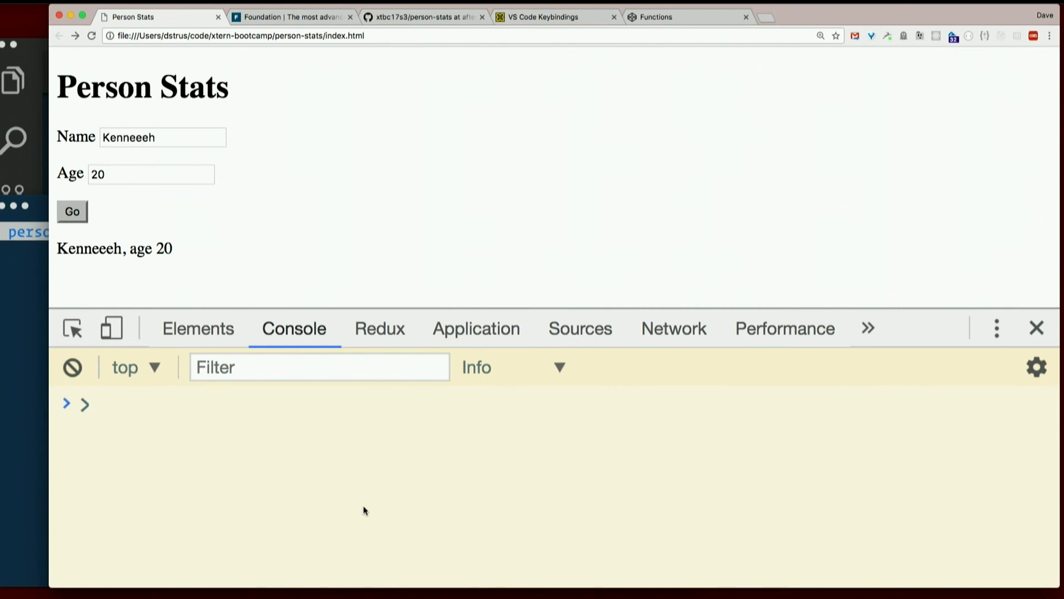
{"action": "left_click", "coordinate": [84, 438]}
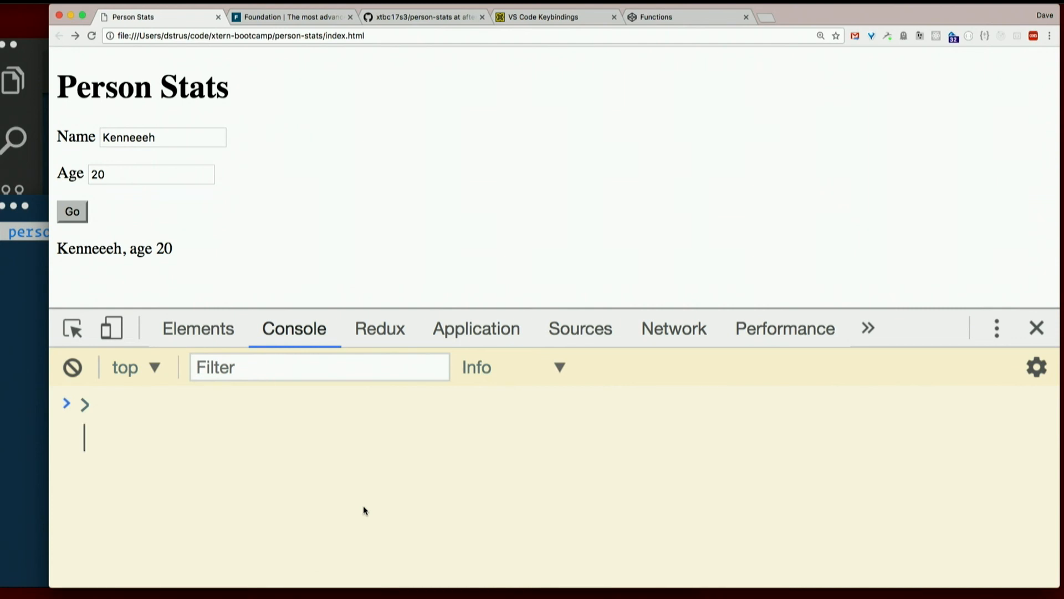